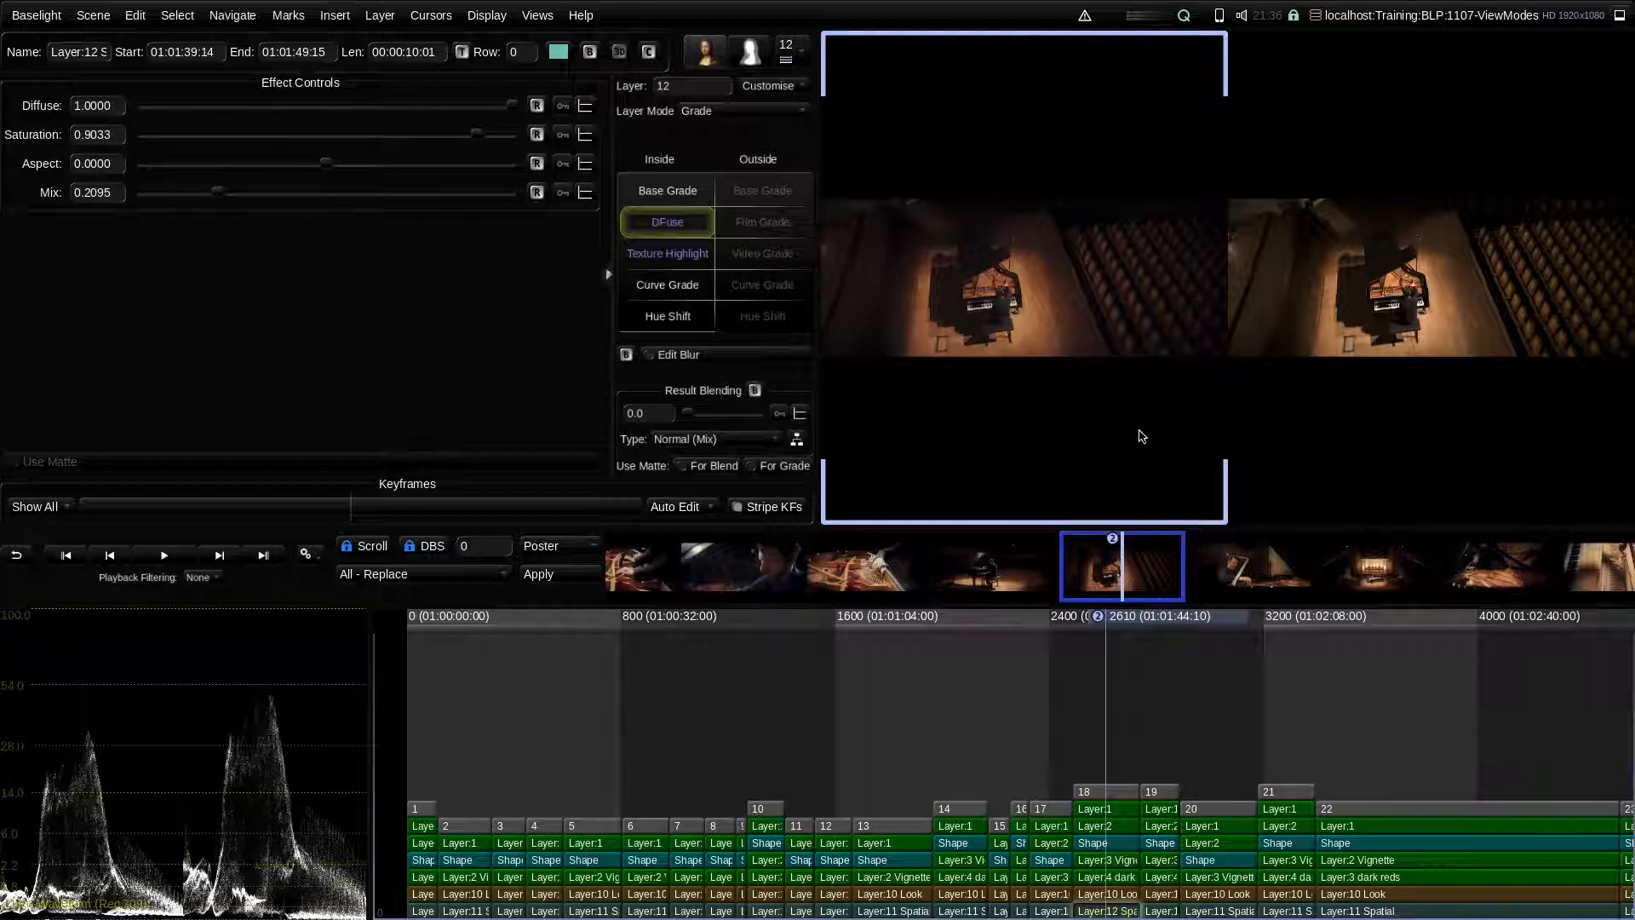
{"action": "mouse_move", "coordinate": [1045, 712]}
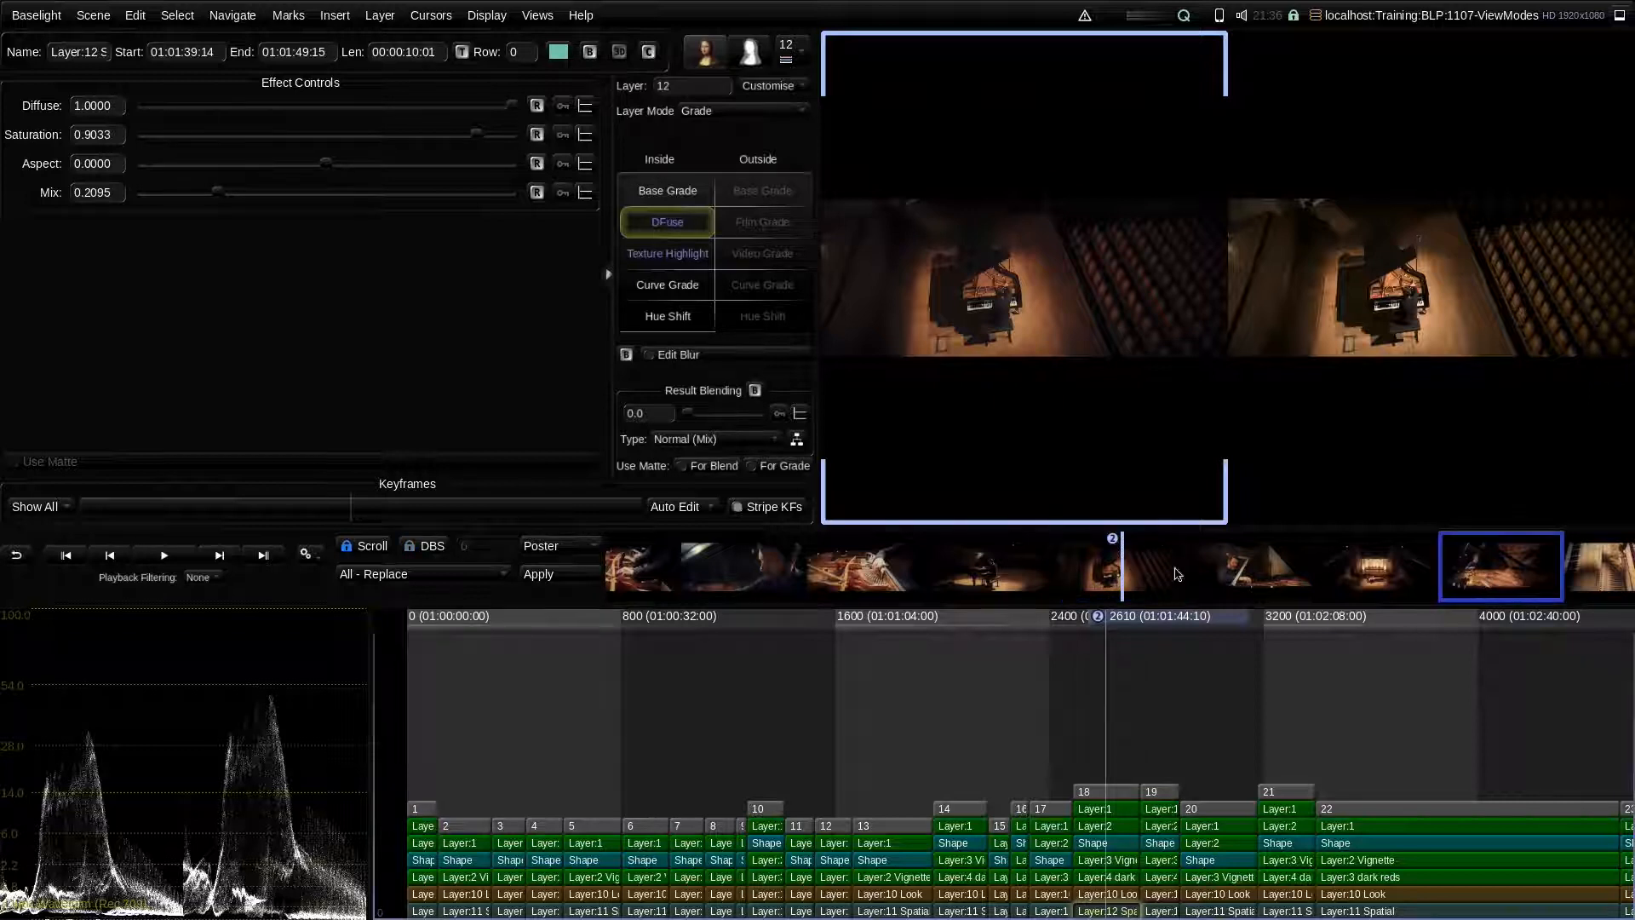
Step: Load other timeline shots into the comparison pane, ending on the overhead piano shot
{"action": "left_click", "coordinate": [995, 568]}
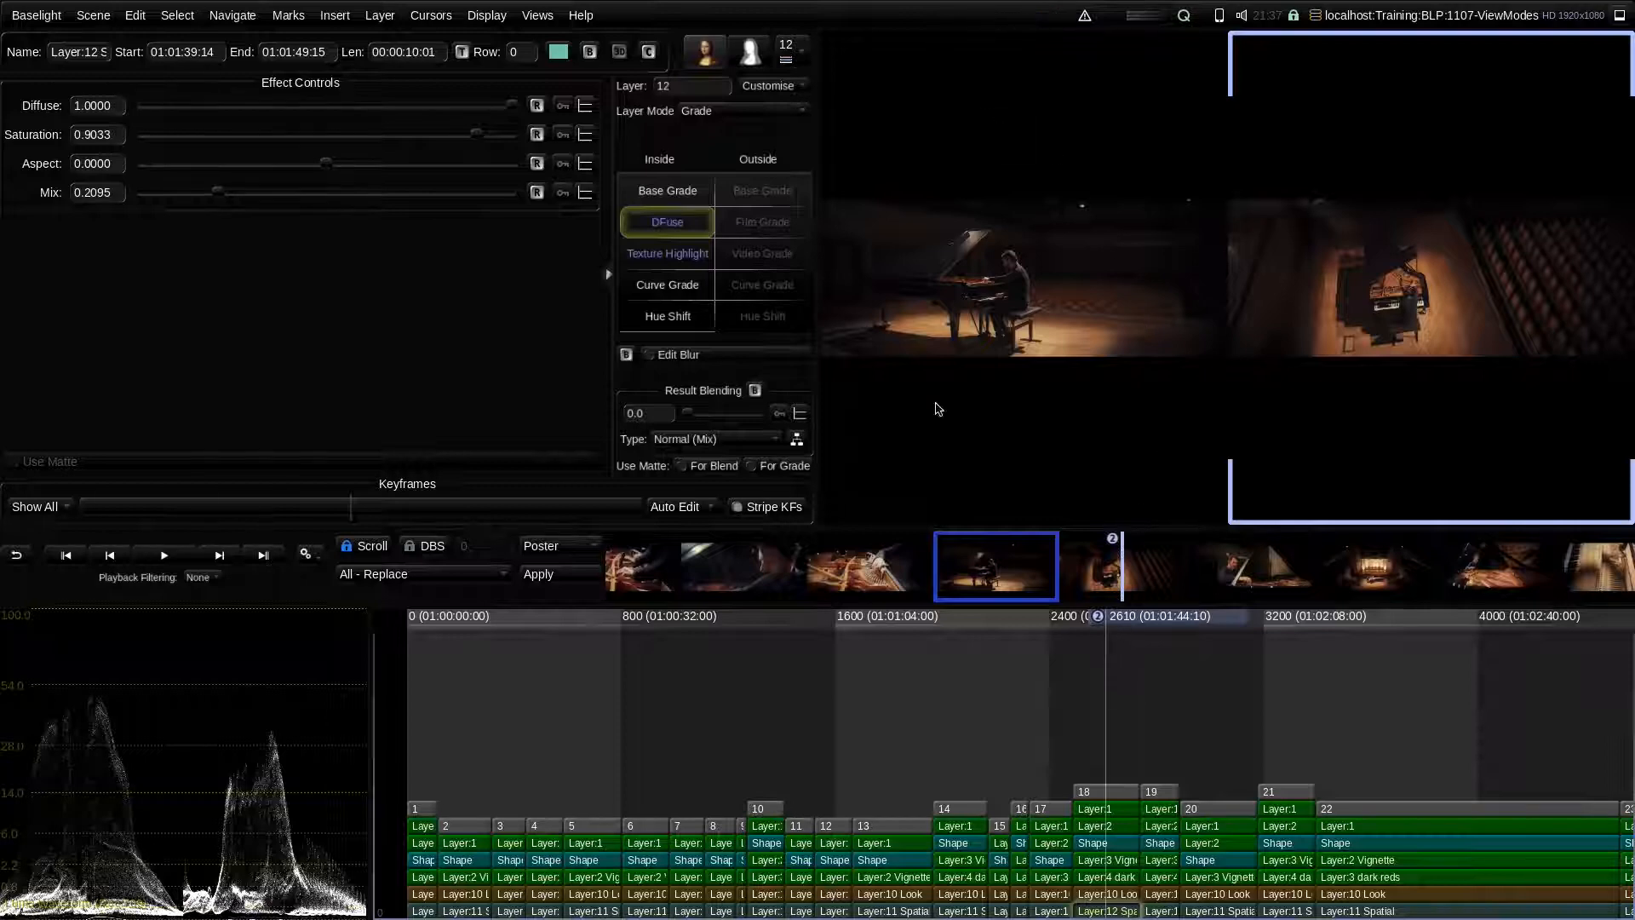
{"action": "left_click", "coordinate": [744, 567]}
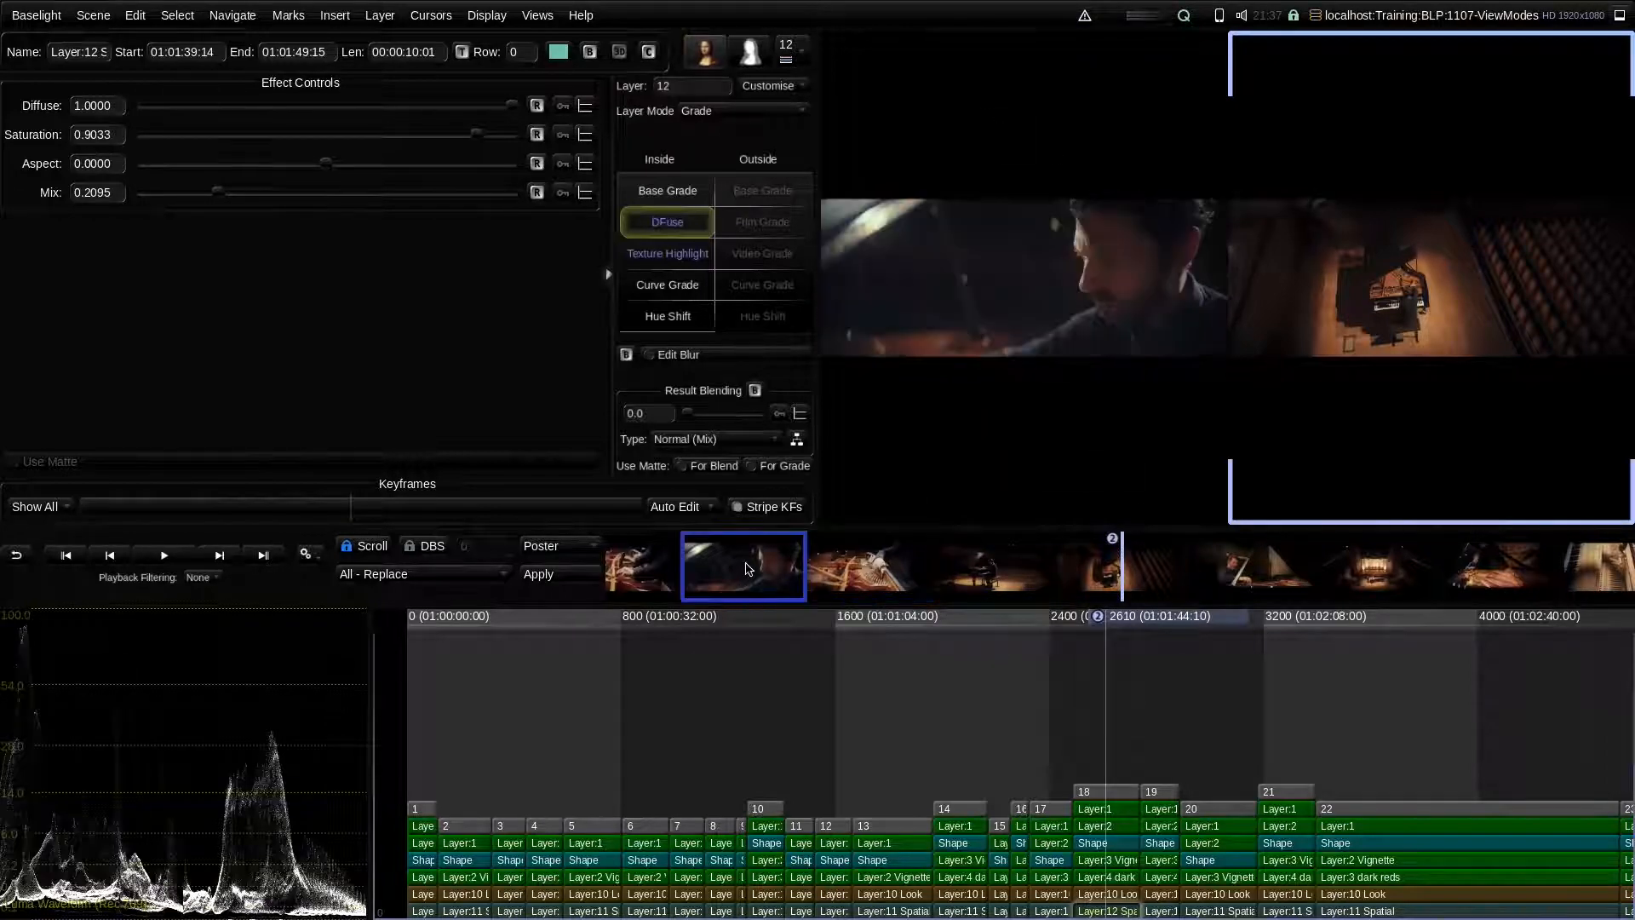
{"action": "left_click", "coordinate": [996, 566]}
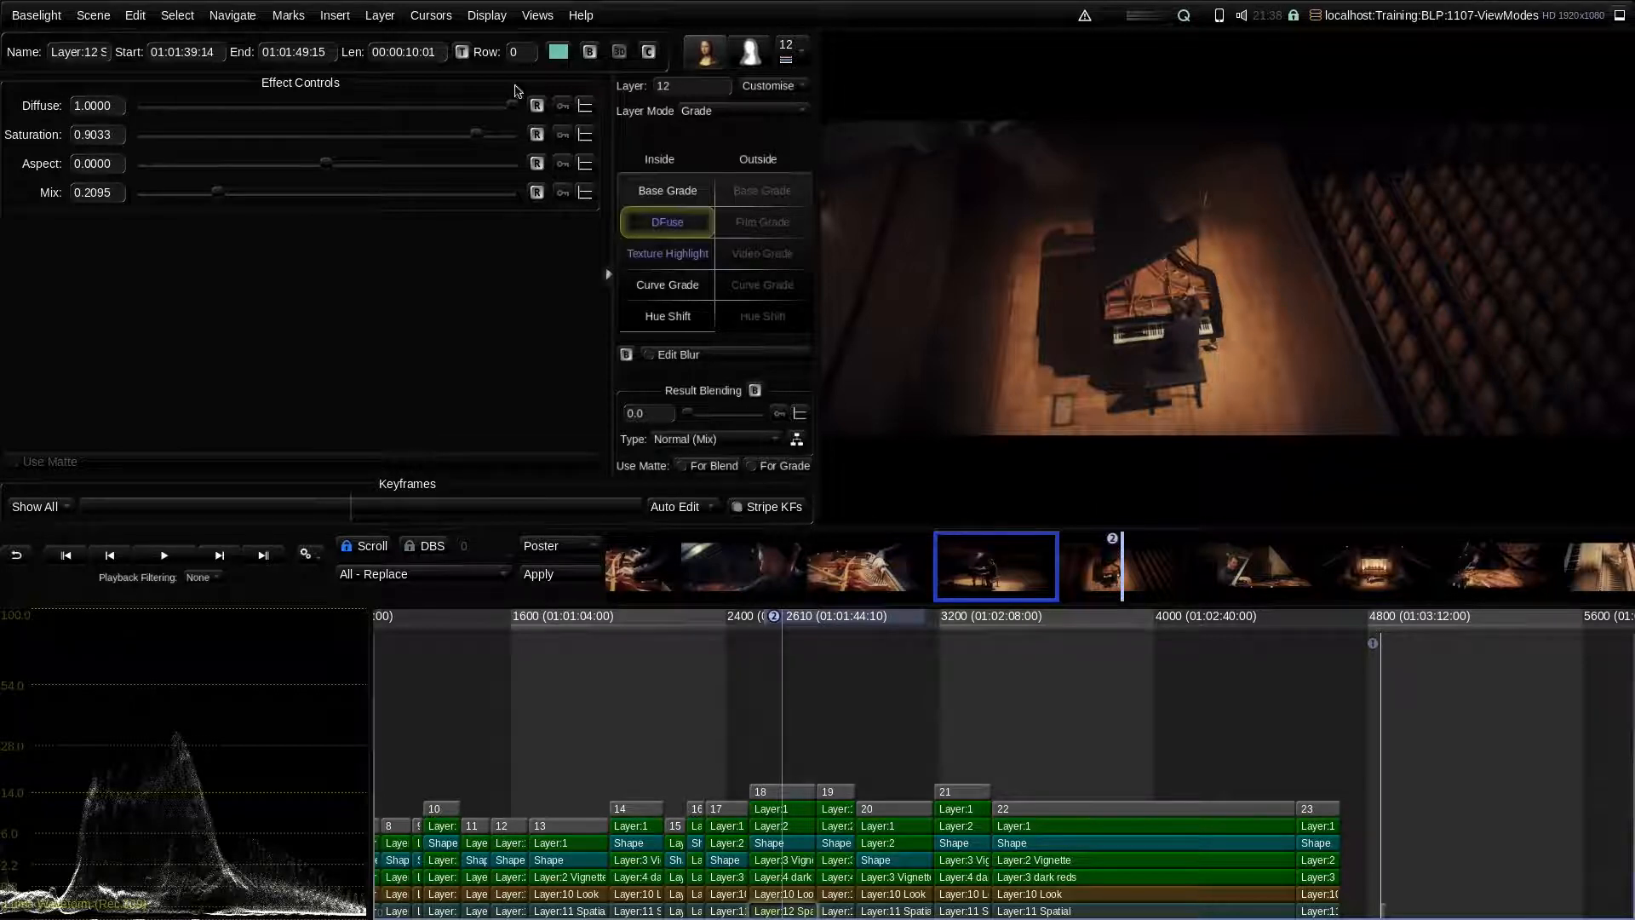
{"action": "left_click", "coordinate": [487, 15]}
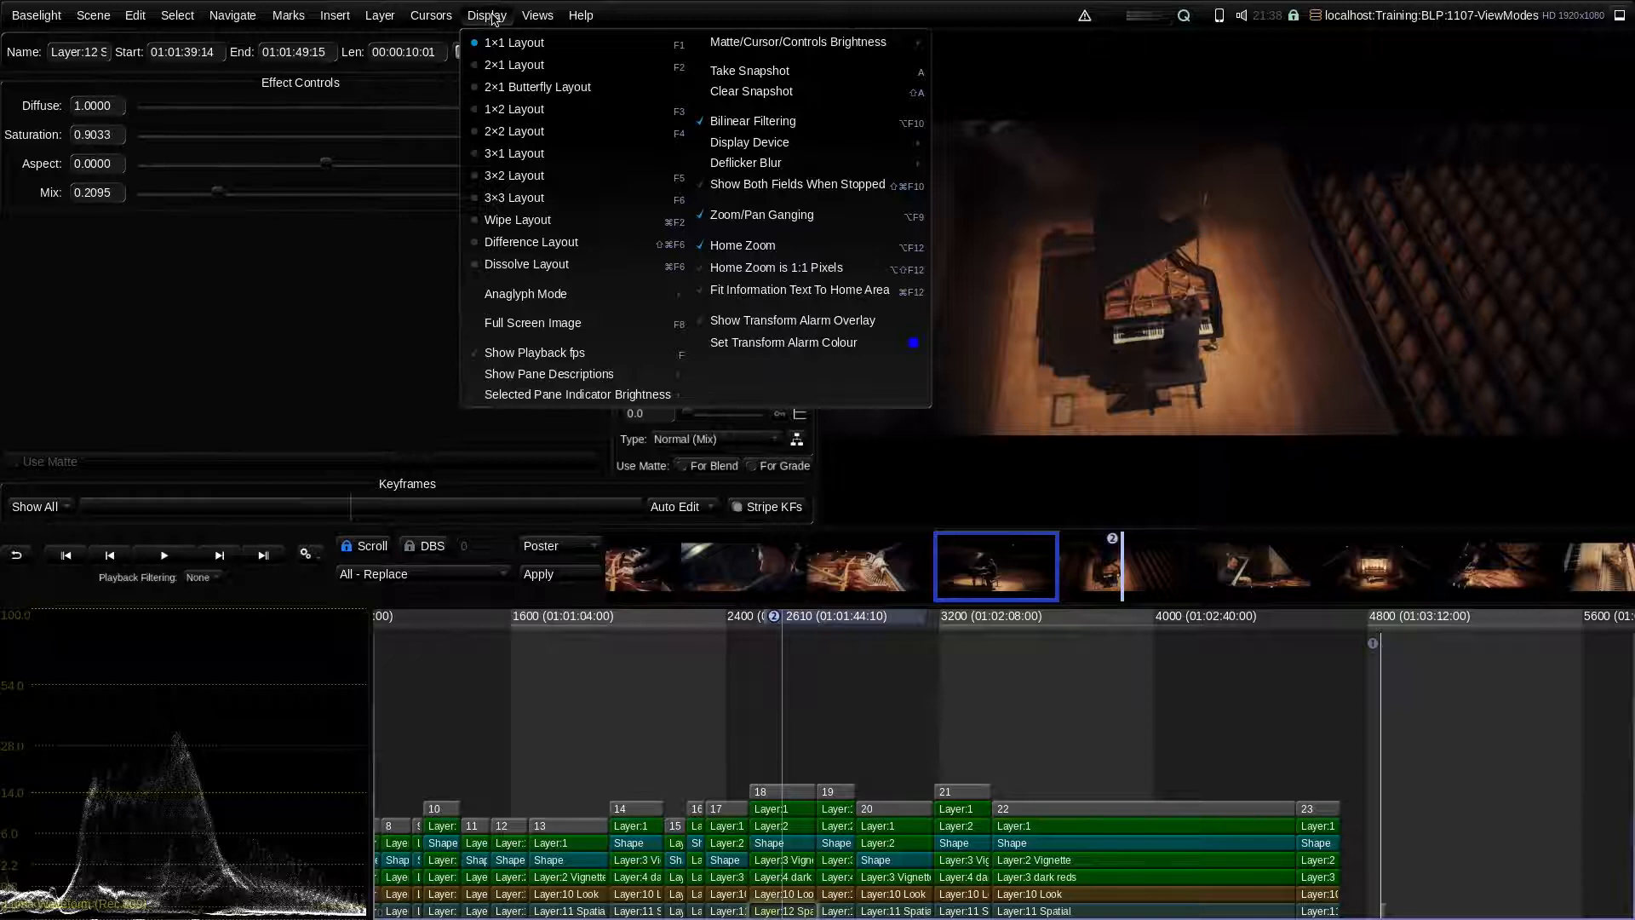
Step: Show the Display menu listing viewer layouts and their F-key shortcuts
{"action": "left_click", "coordinate": [486, 15]}
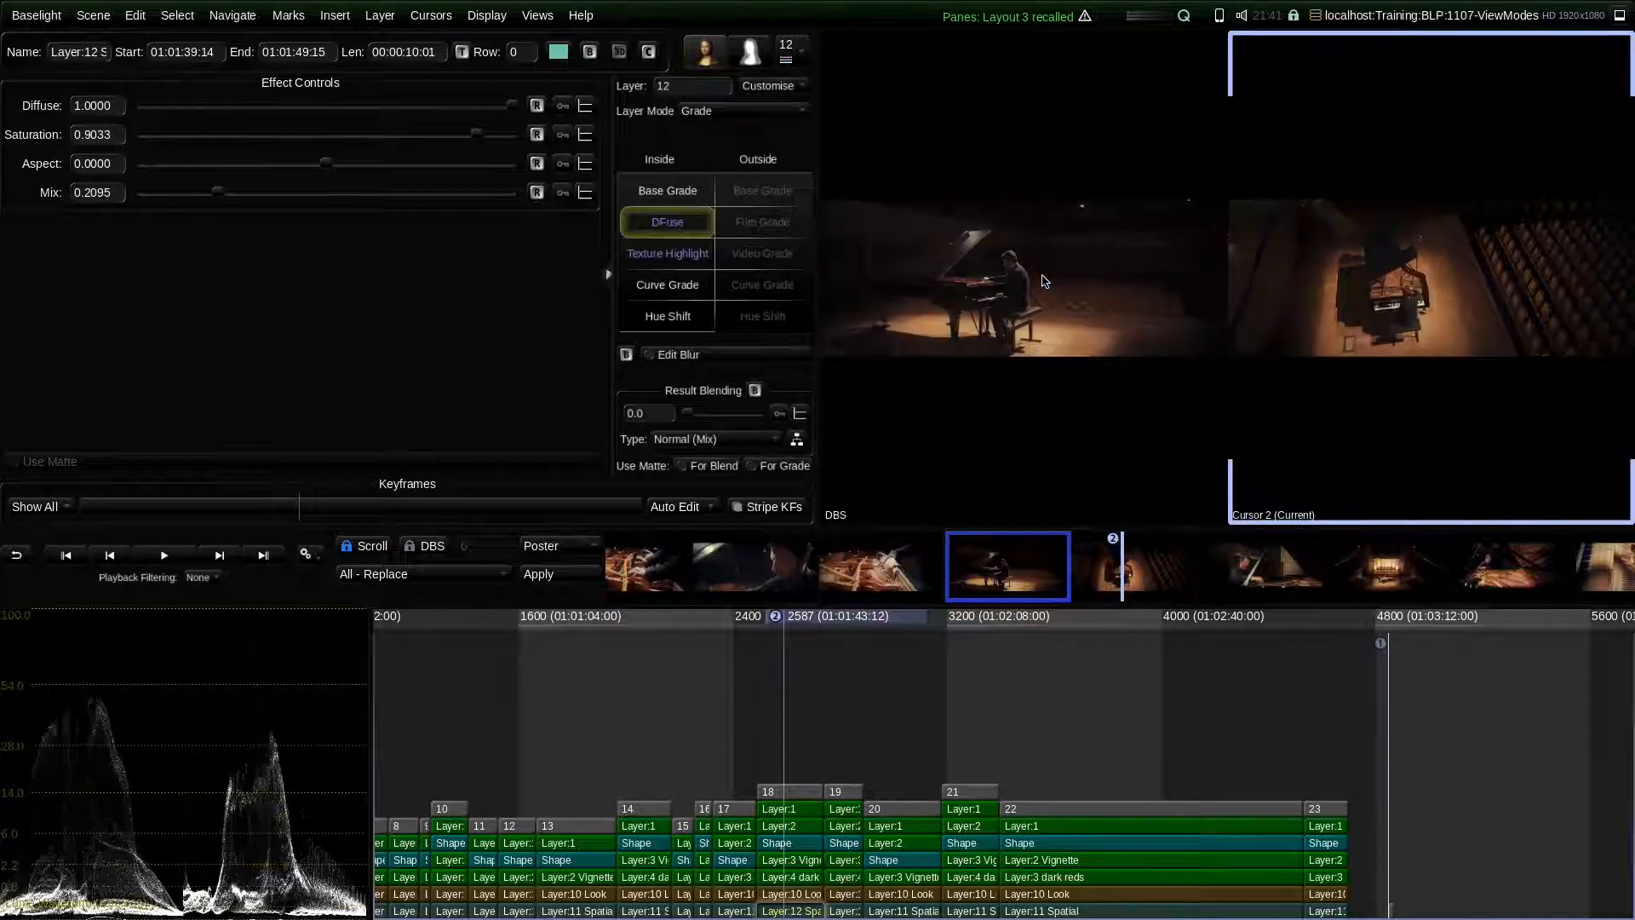
{"action": "mouse_move", "coordinate": [1285, 605]}
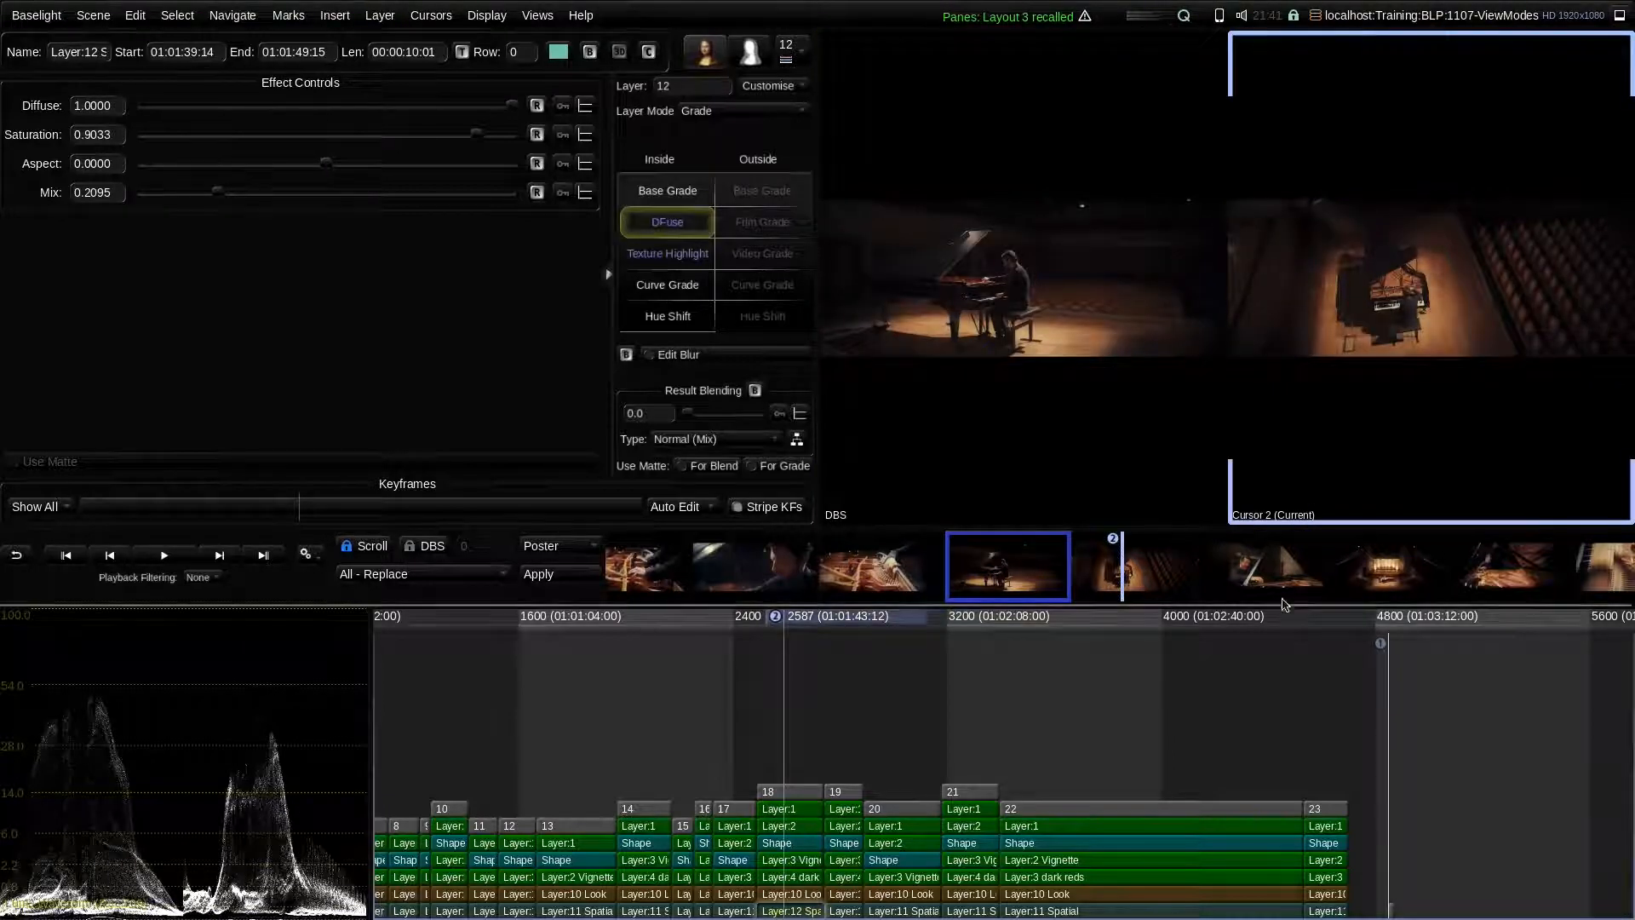
Step: Recall View Layout 3 to show the DBS and Cursor 2 panes side by side
{"action": "left_click", "coordinate": [1513, 566]}
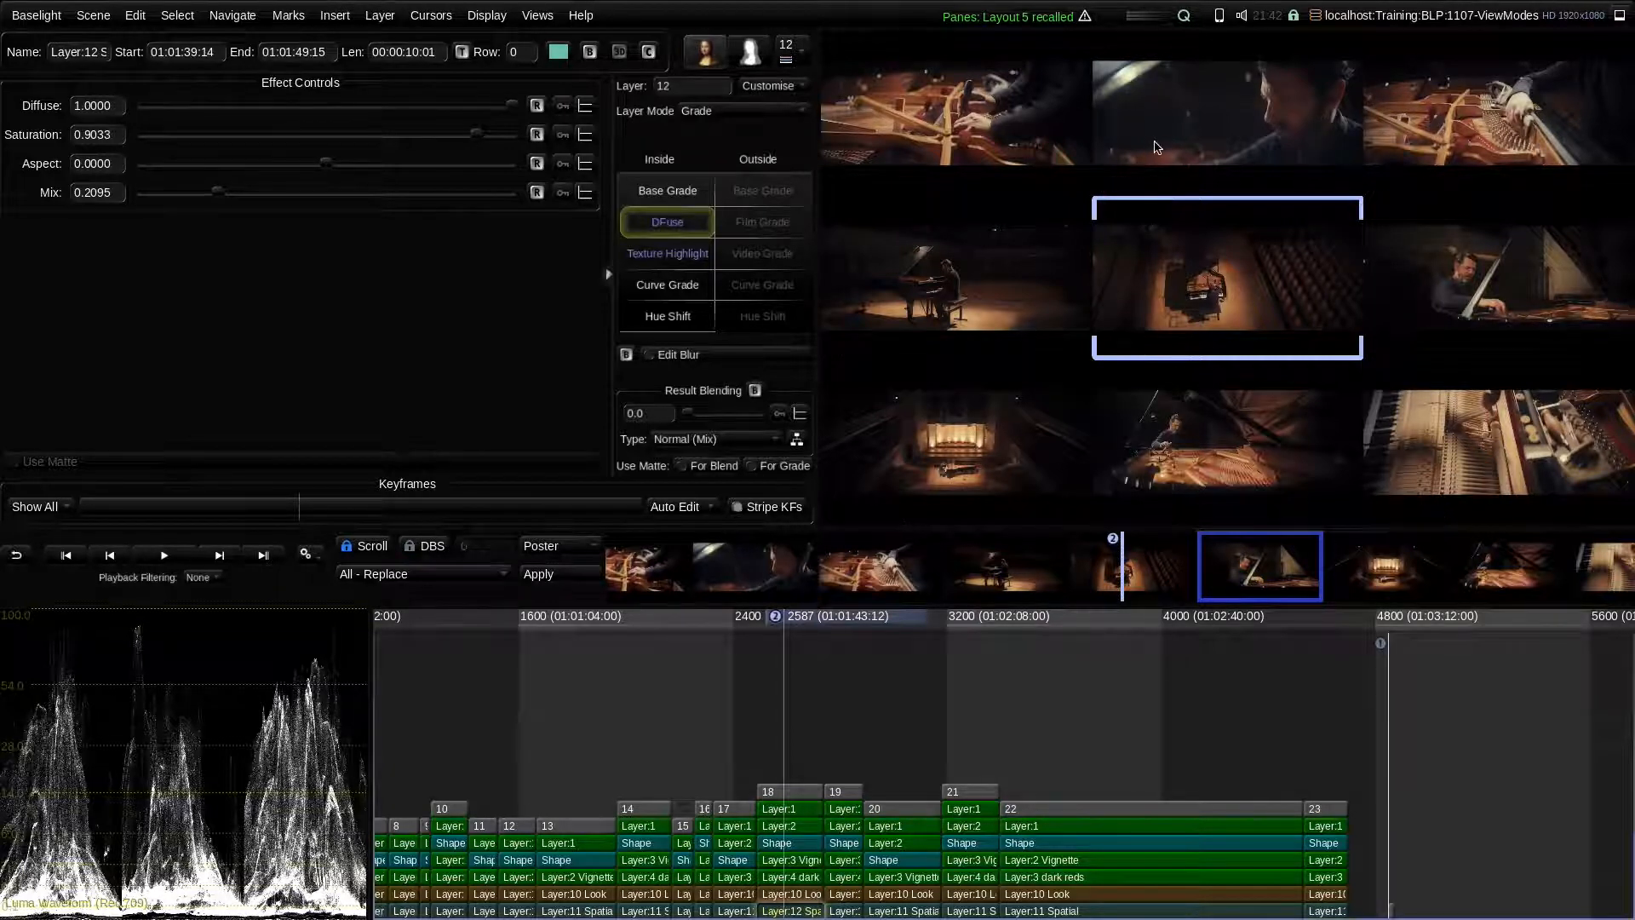
{"action": "mouse_move", "coordinate": [1443, 282]}
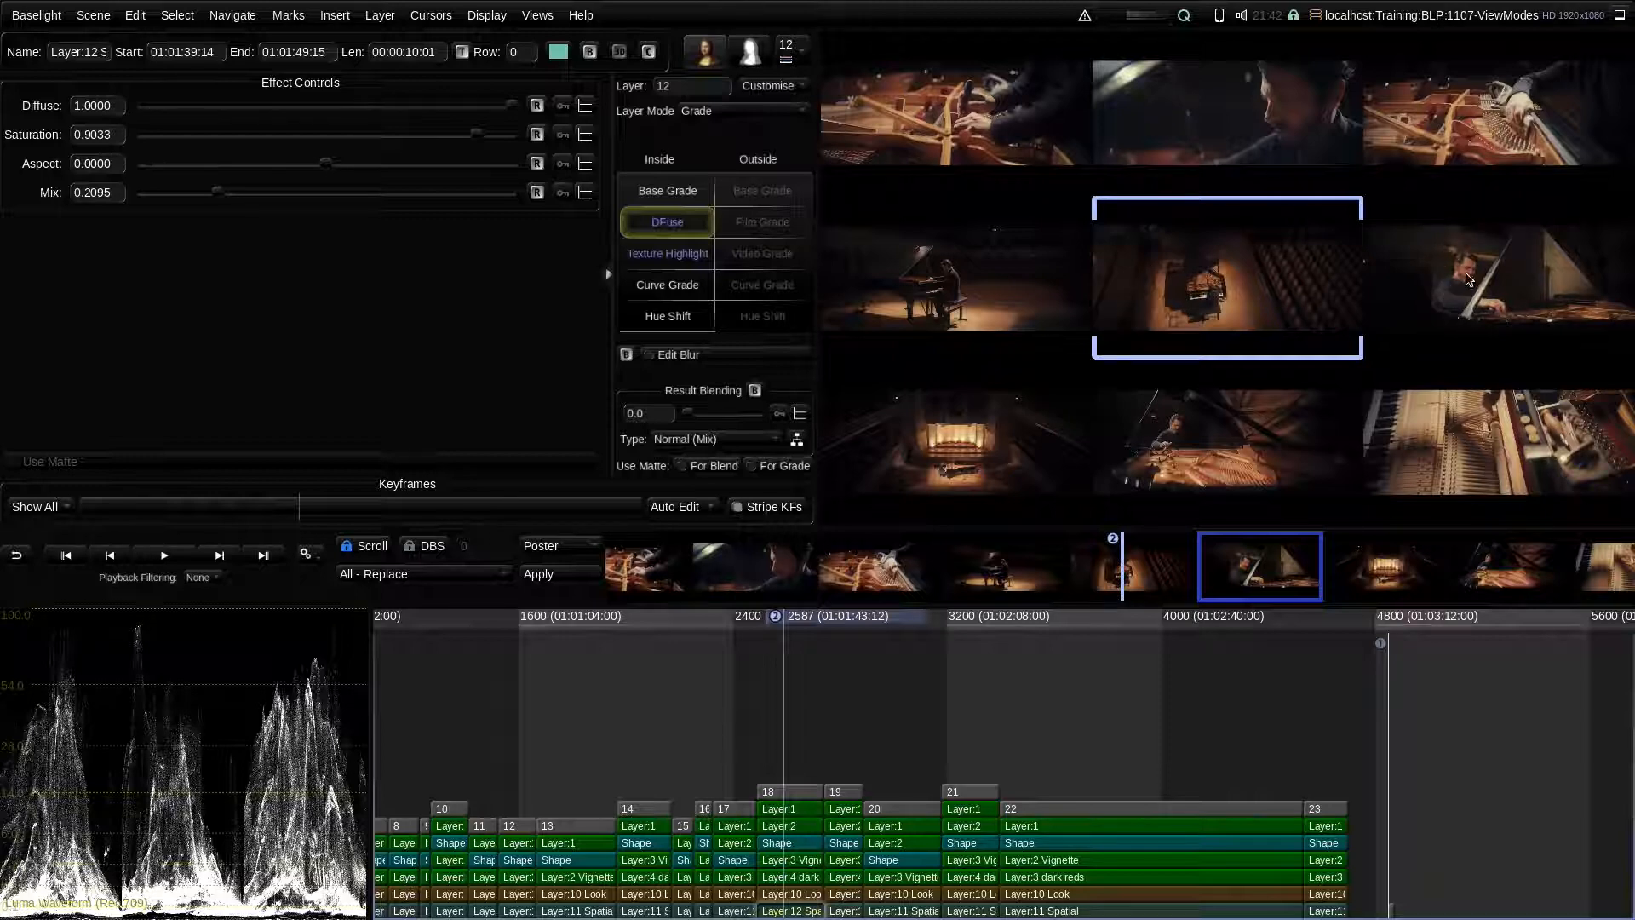
{"action": "mouse_move", "coordinate": [942, 455]}
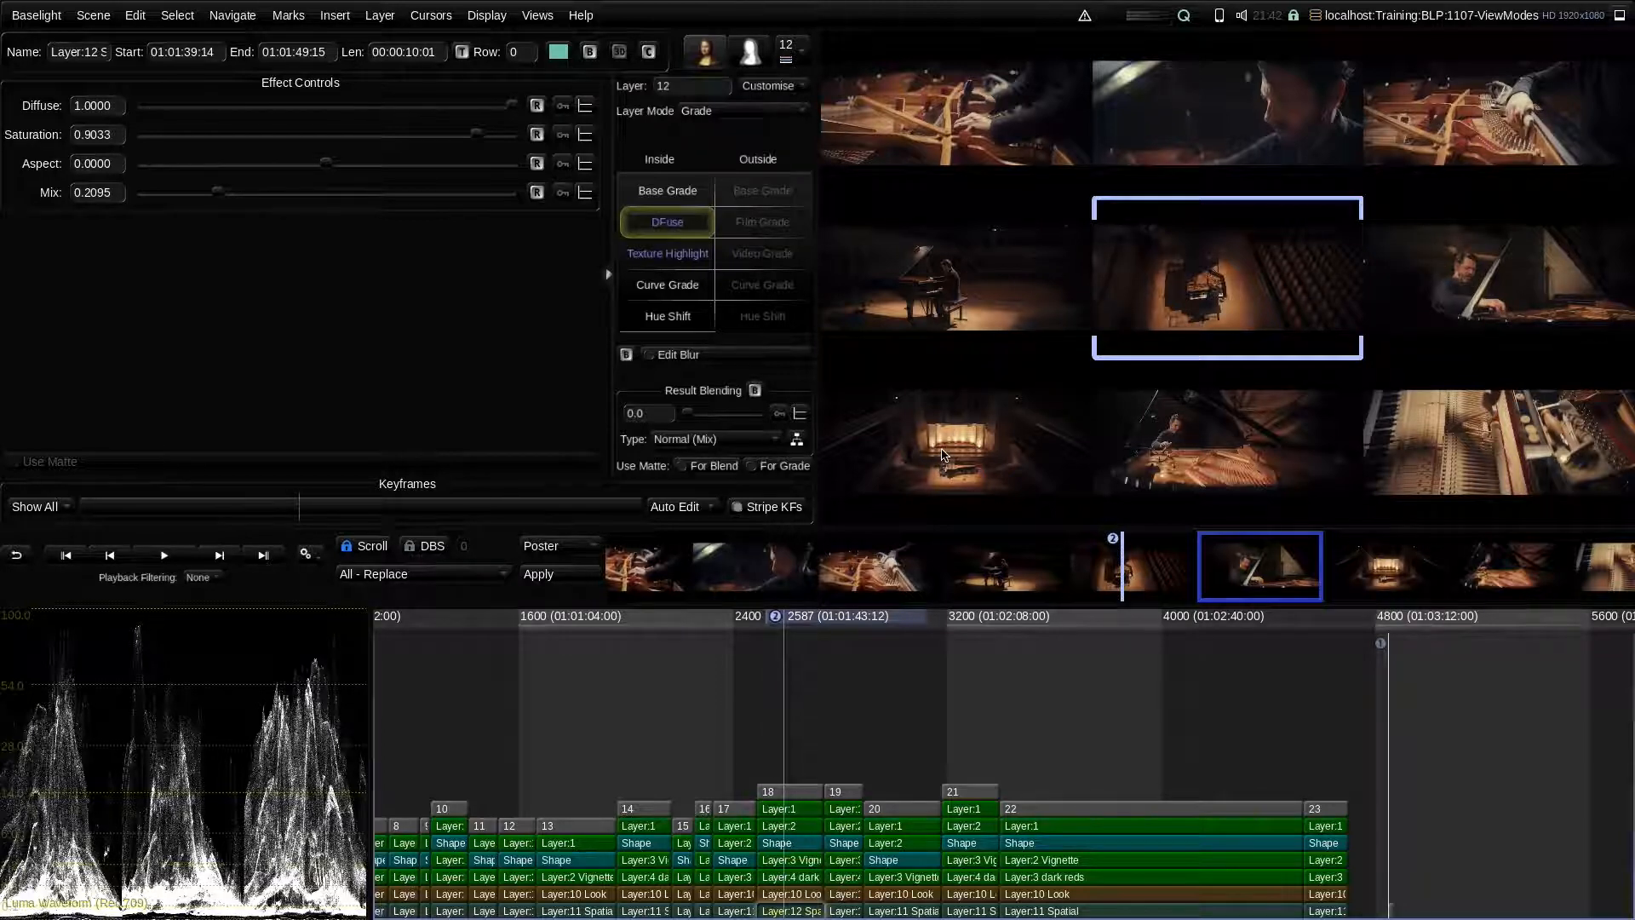
{"action": "mouse_move", "coordinate": [1470, 442]}
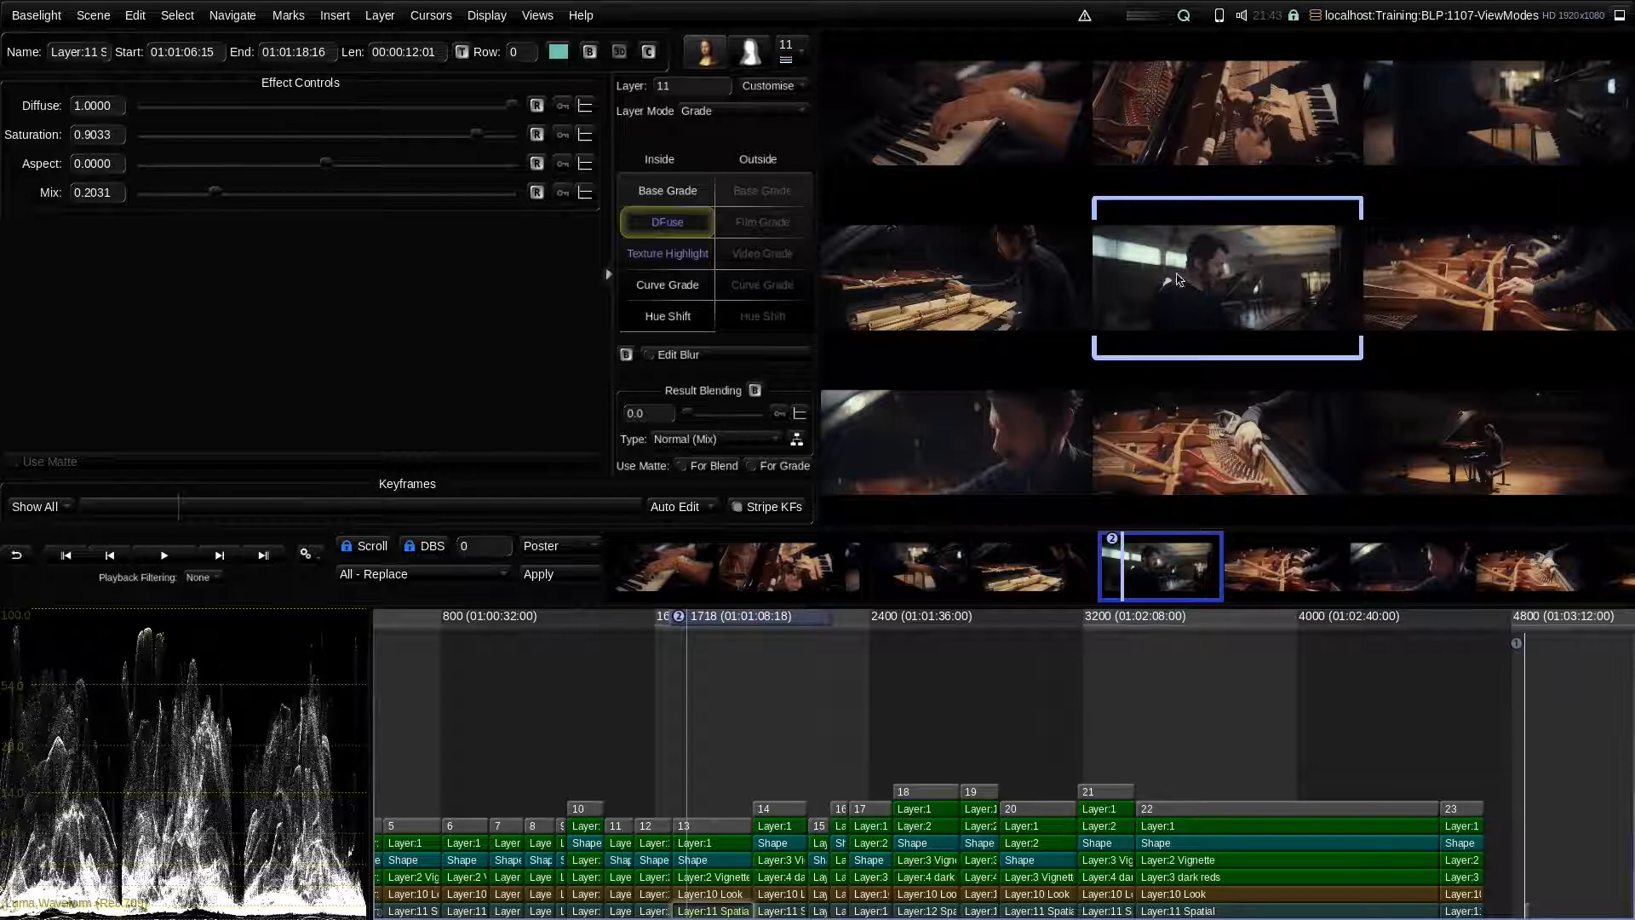
{"action": "mouse_move", "coordinate": [1172, 303]}
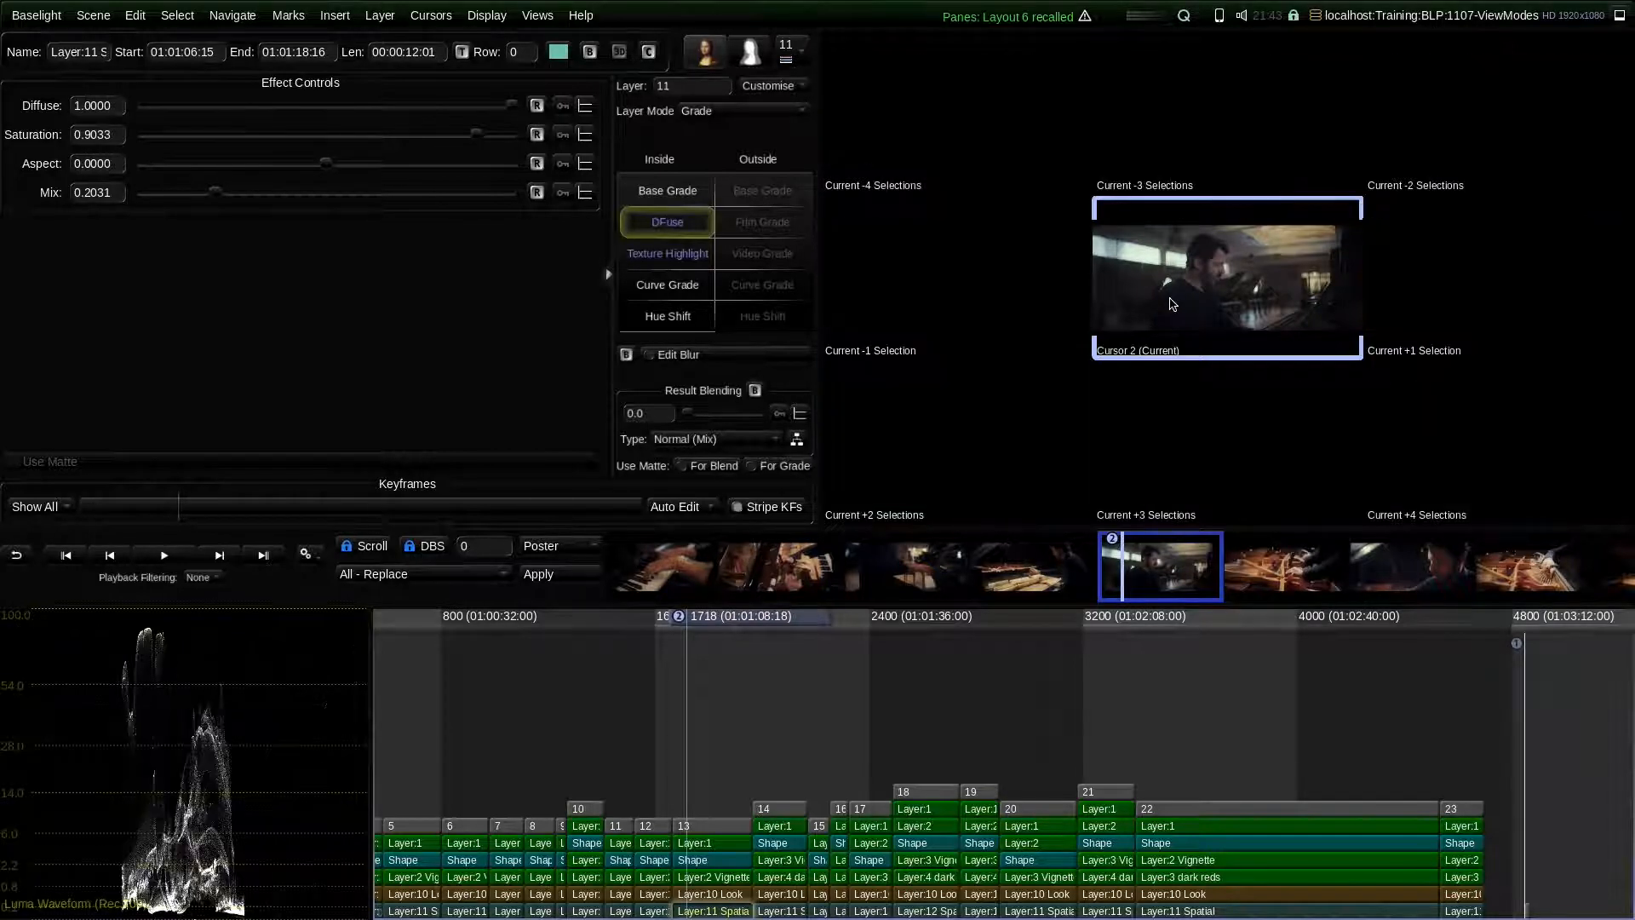
{"action": "mouse_move", "coordinate": [1084, 284]}
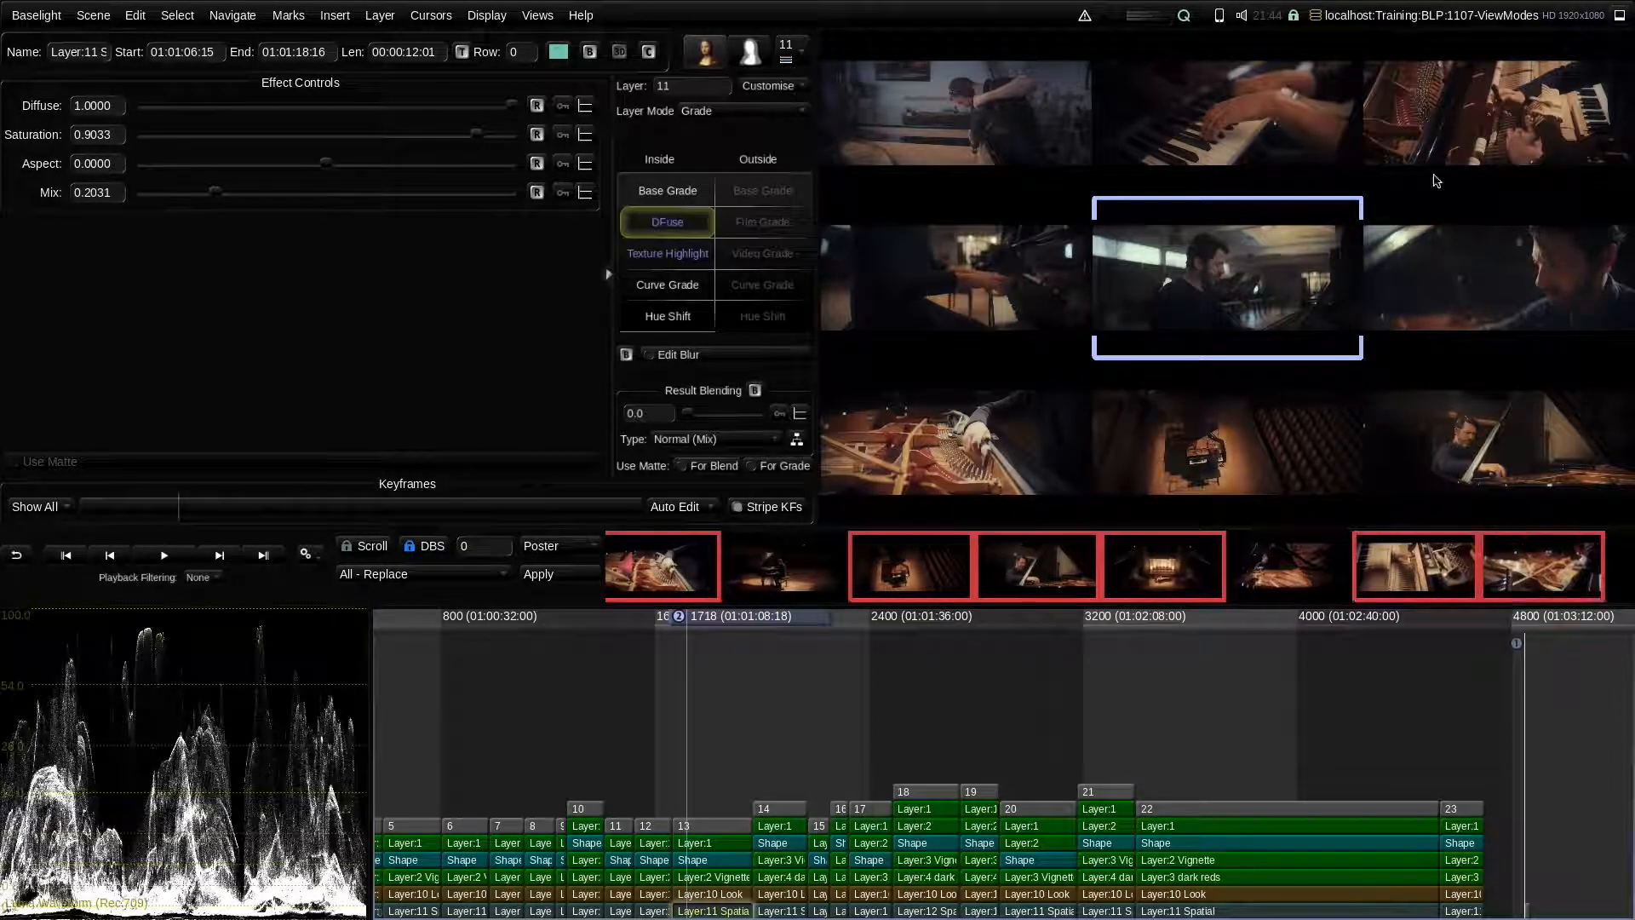
Step: Move the playhead to frame 1940 and select a shot in the strip
{"action": "left_click", "coordinate": [810, 616]}
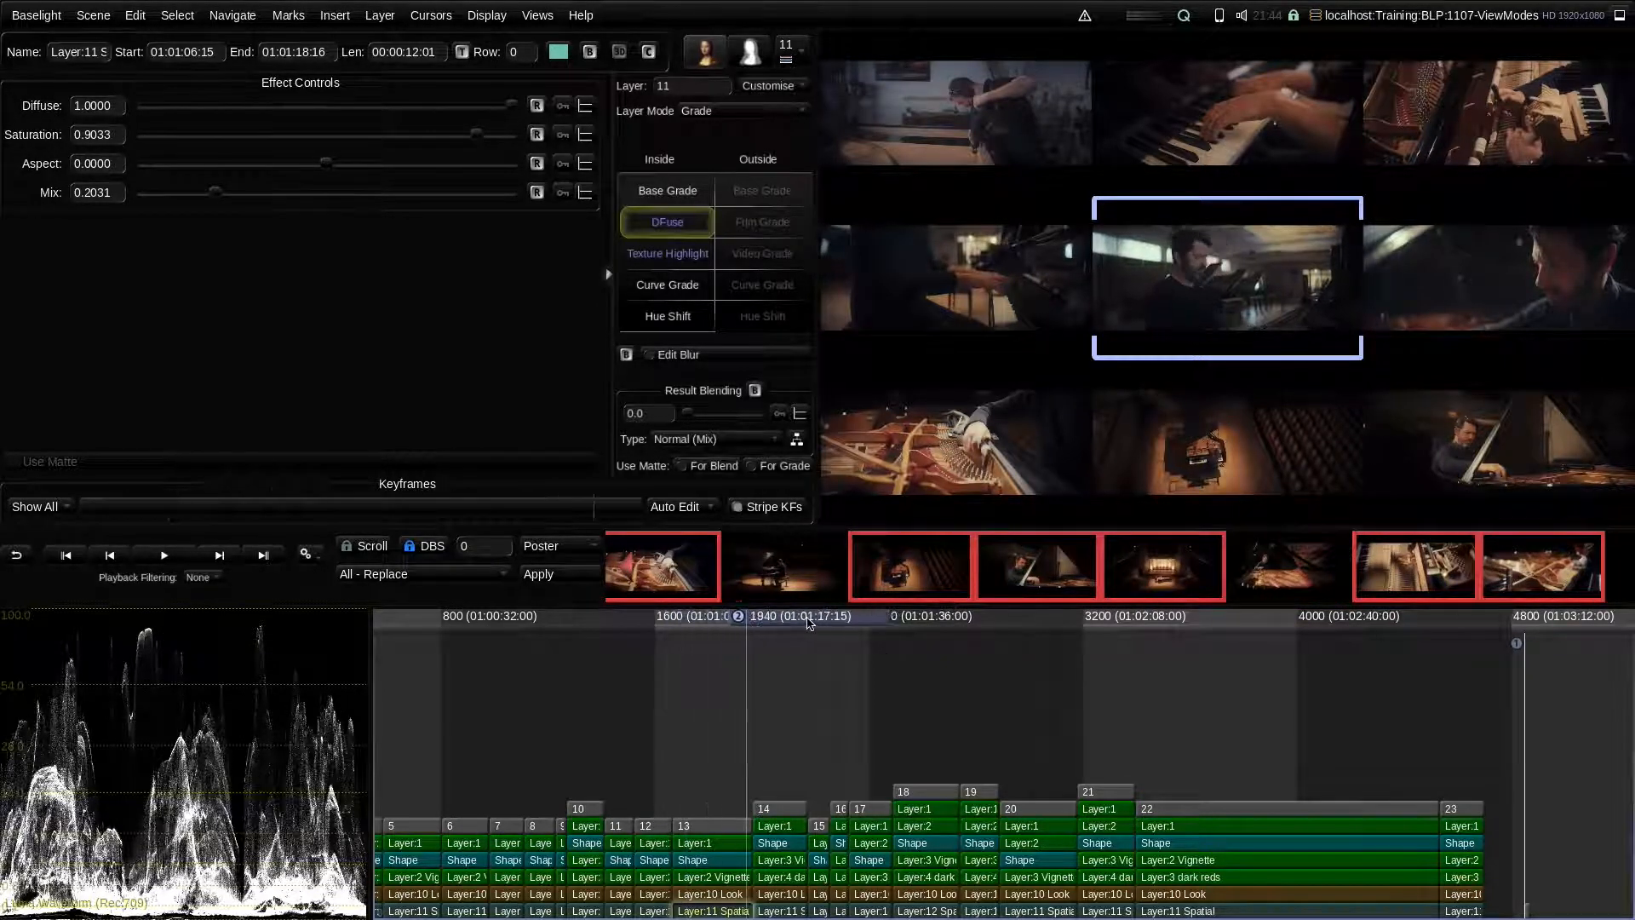
{"action": "left_click", "coordinate": [784, 566]}
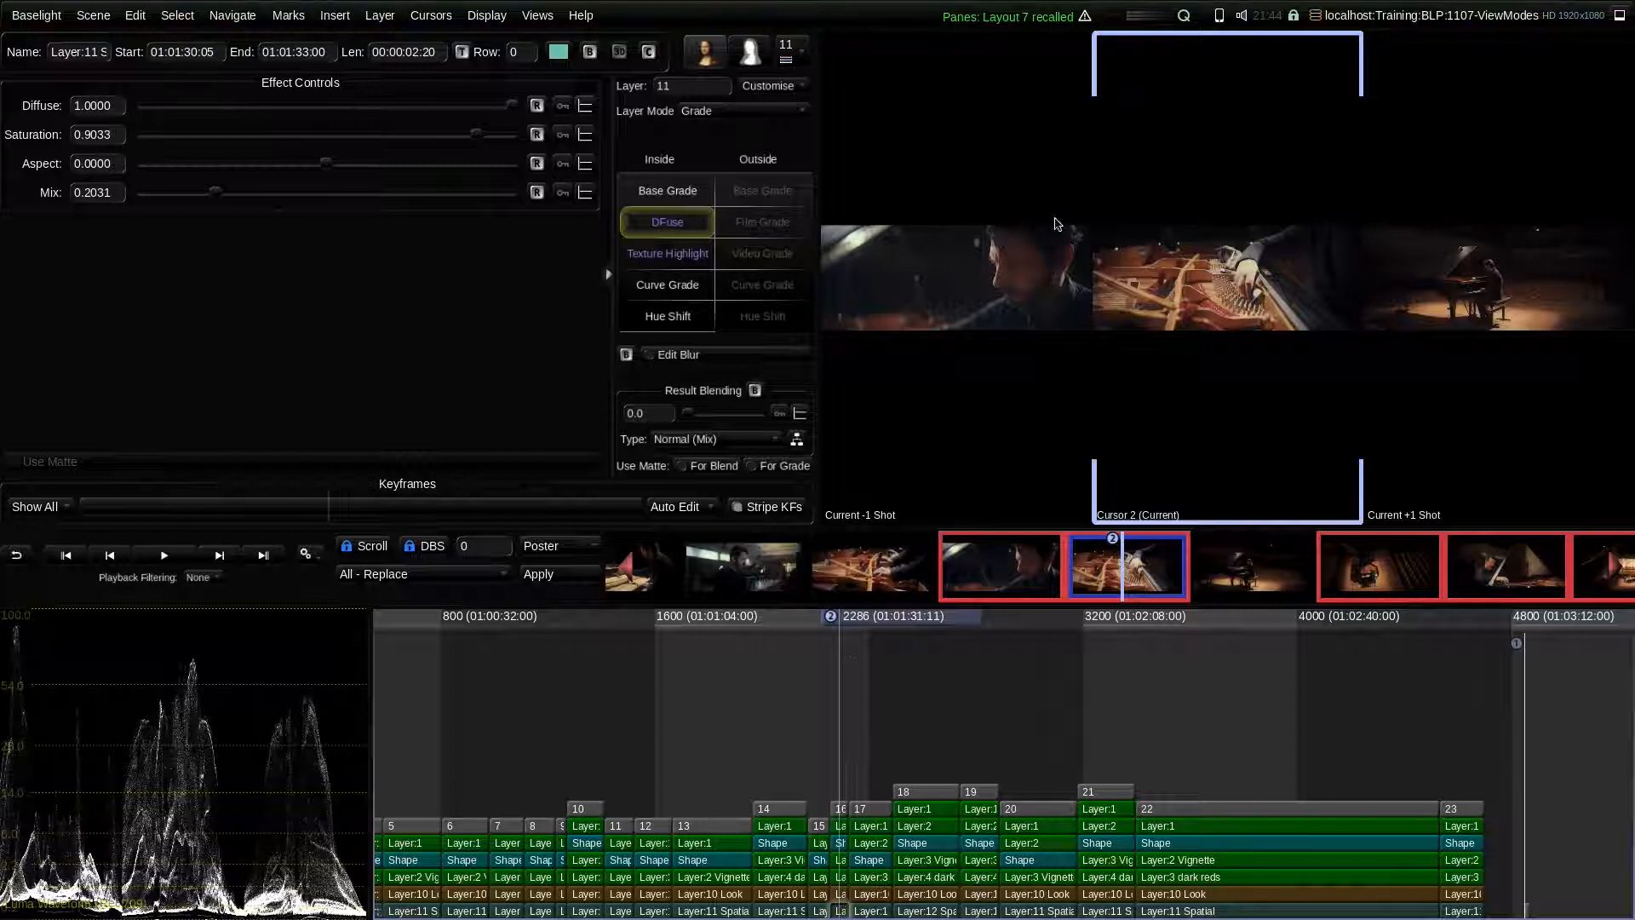
{"action": "mouse_move", "coordinate": [1382, 213]}
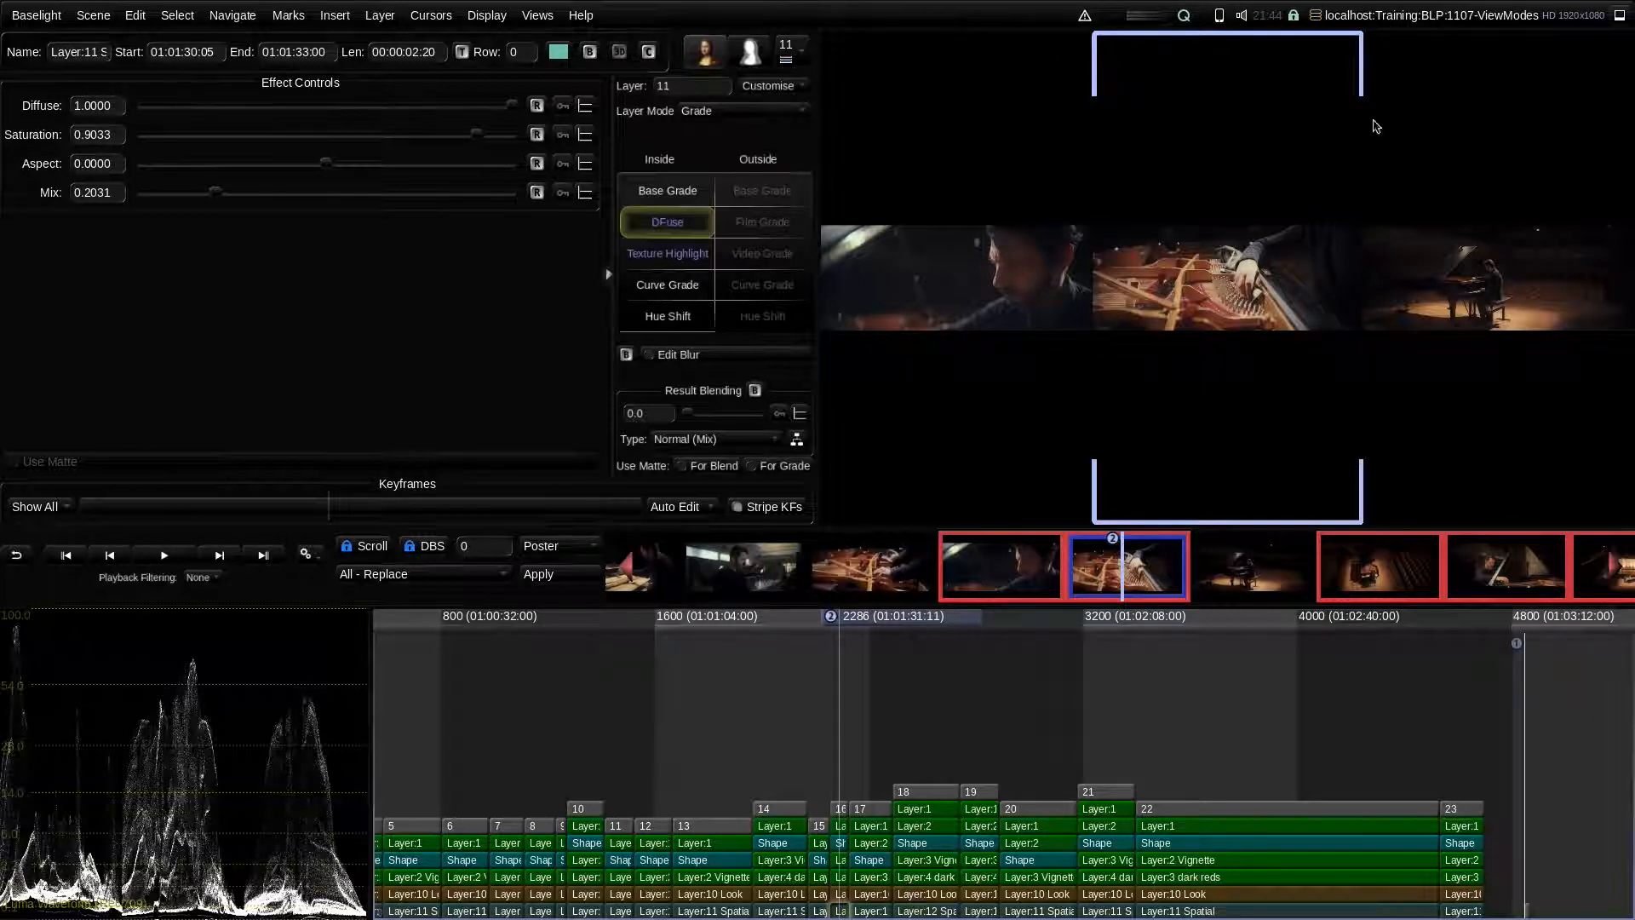
{"action": "mouse_move", "coordinate": [1474, 295]}
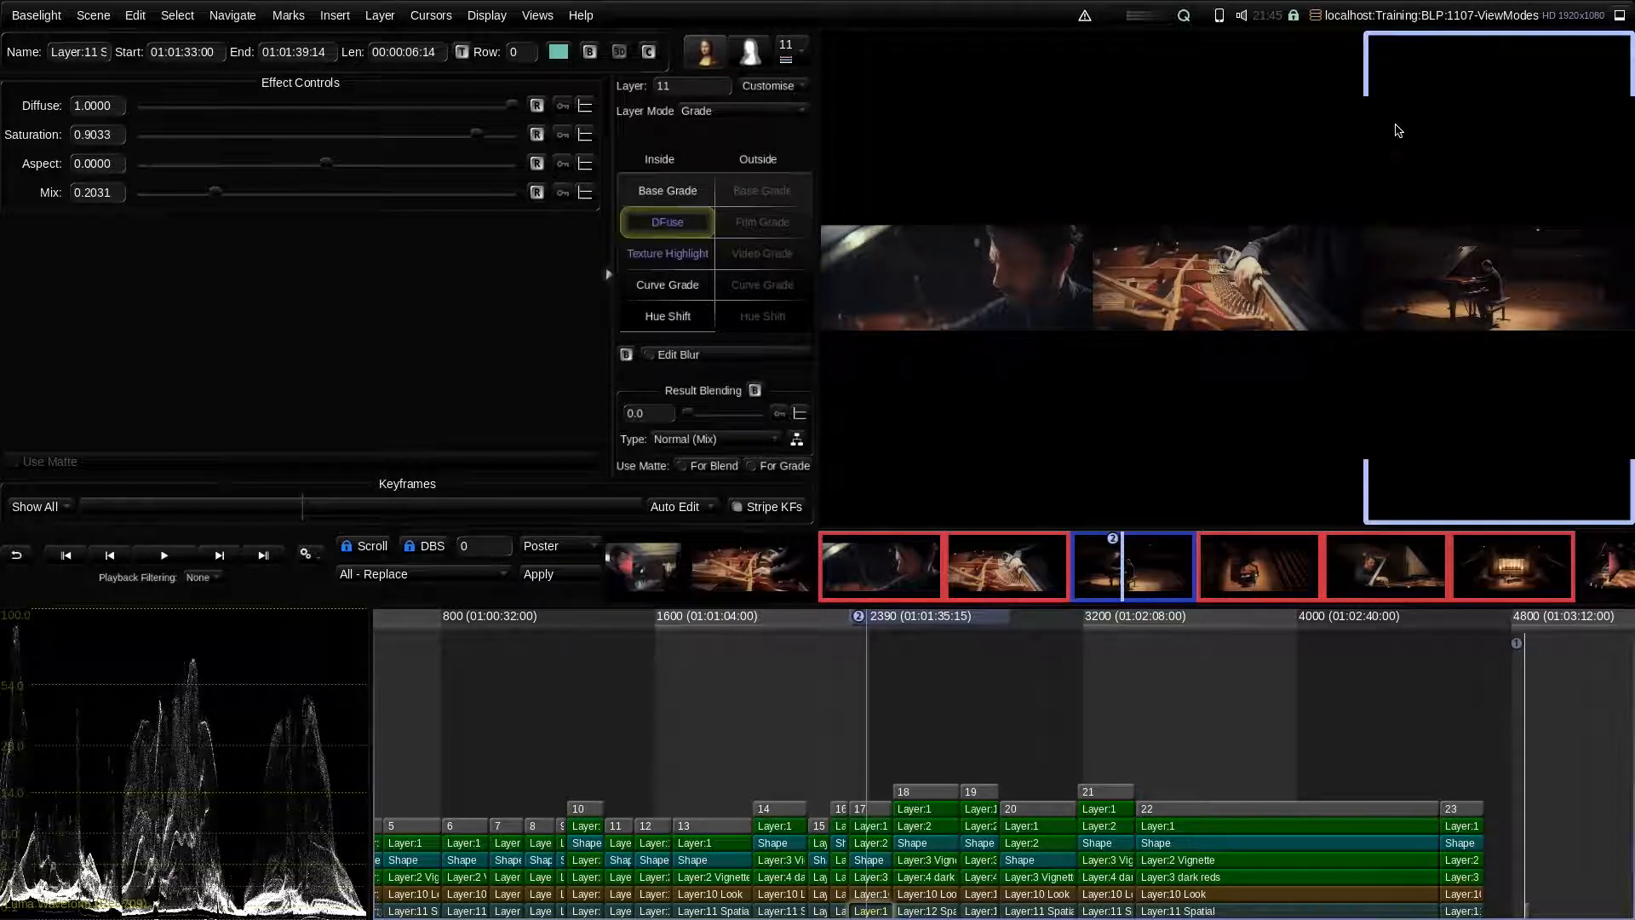
{"action": "mouse_move", "coordinate": [1381, 266]}
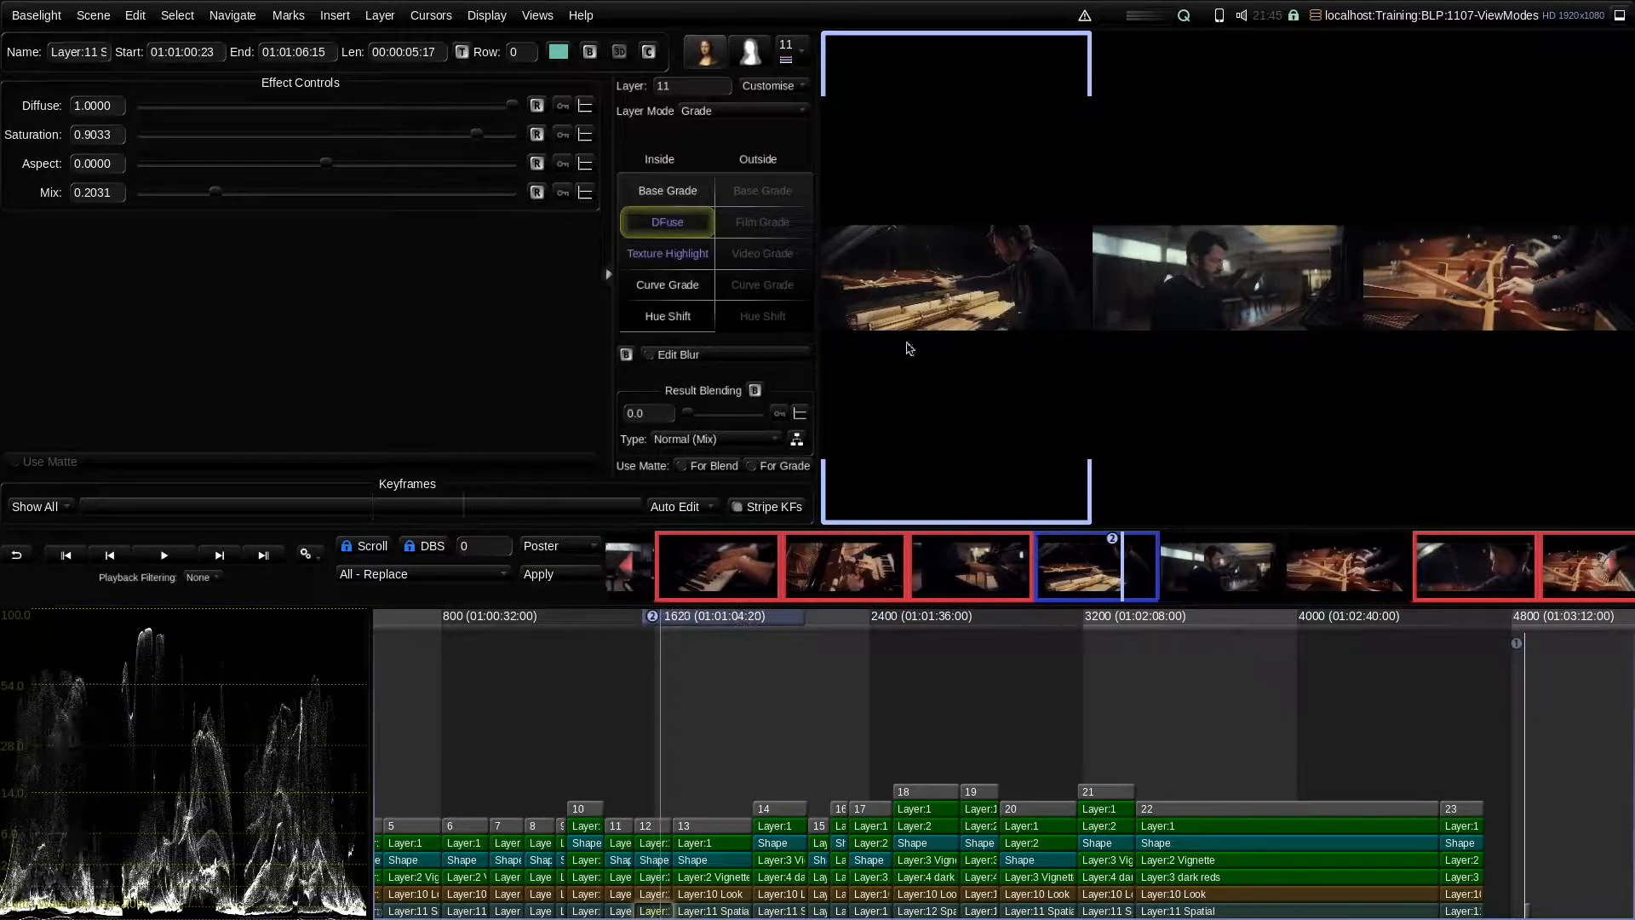
{"action": "mouse_move", "coordinate": [1112, 171]}
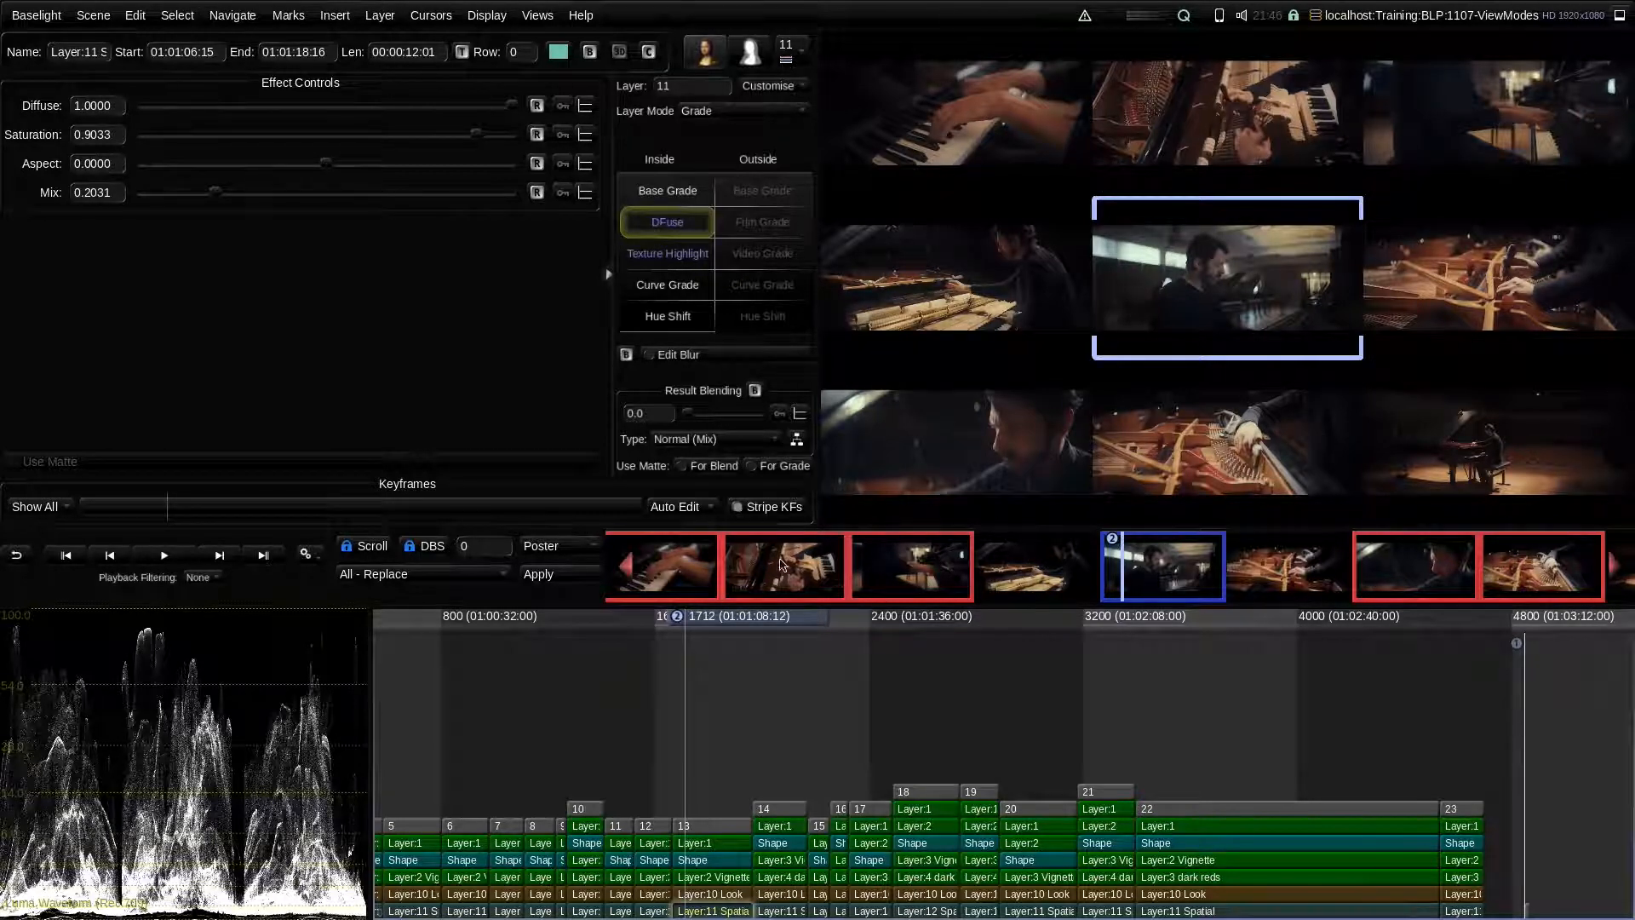
{"action": "mouse_move", "coordinate": [765, 678]}
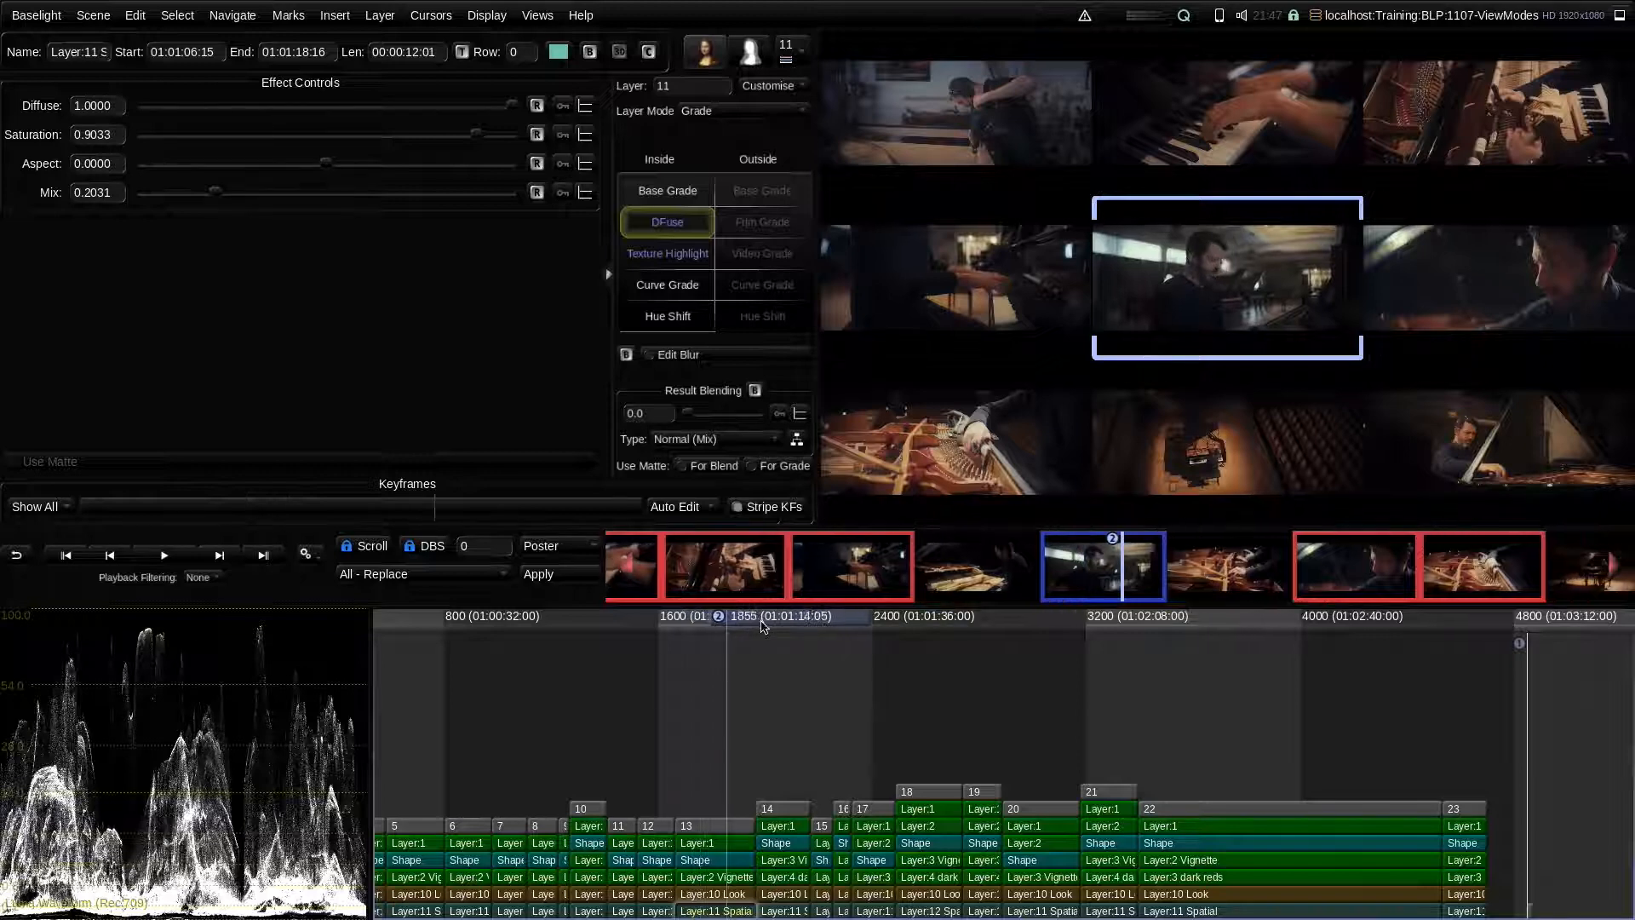
{"action": "left_click", "coordinate": [905, 630]}
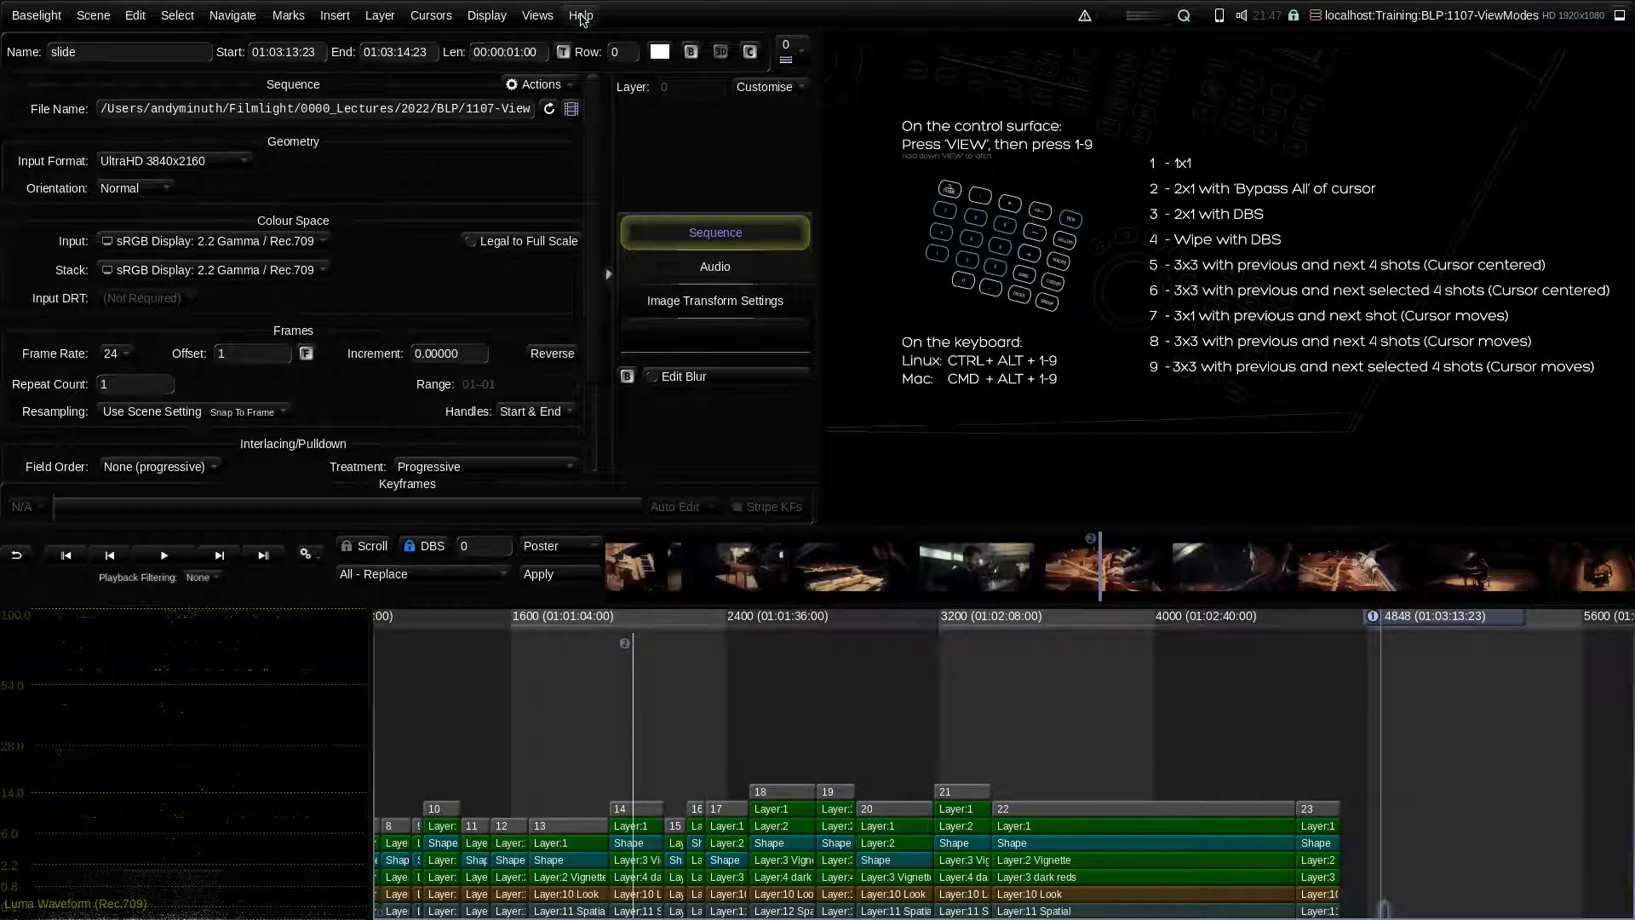
Step: Show the Help menu's list of user guides and keyboard shortcuts
{"action": "left_click", "coordinate": [580, 15]}
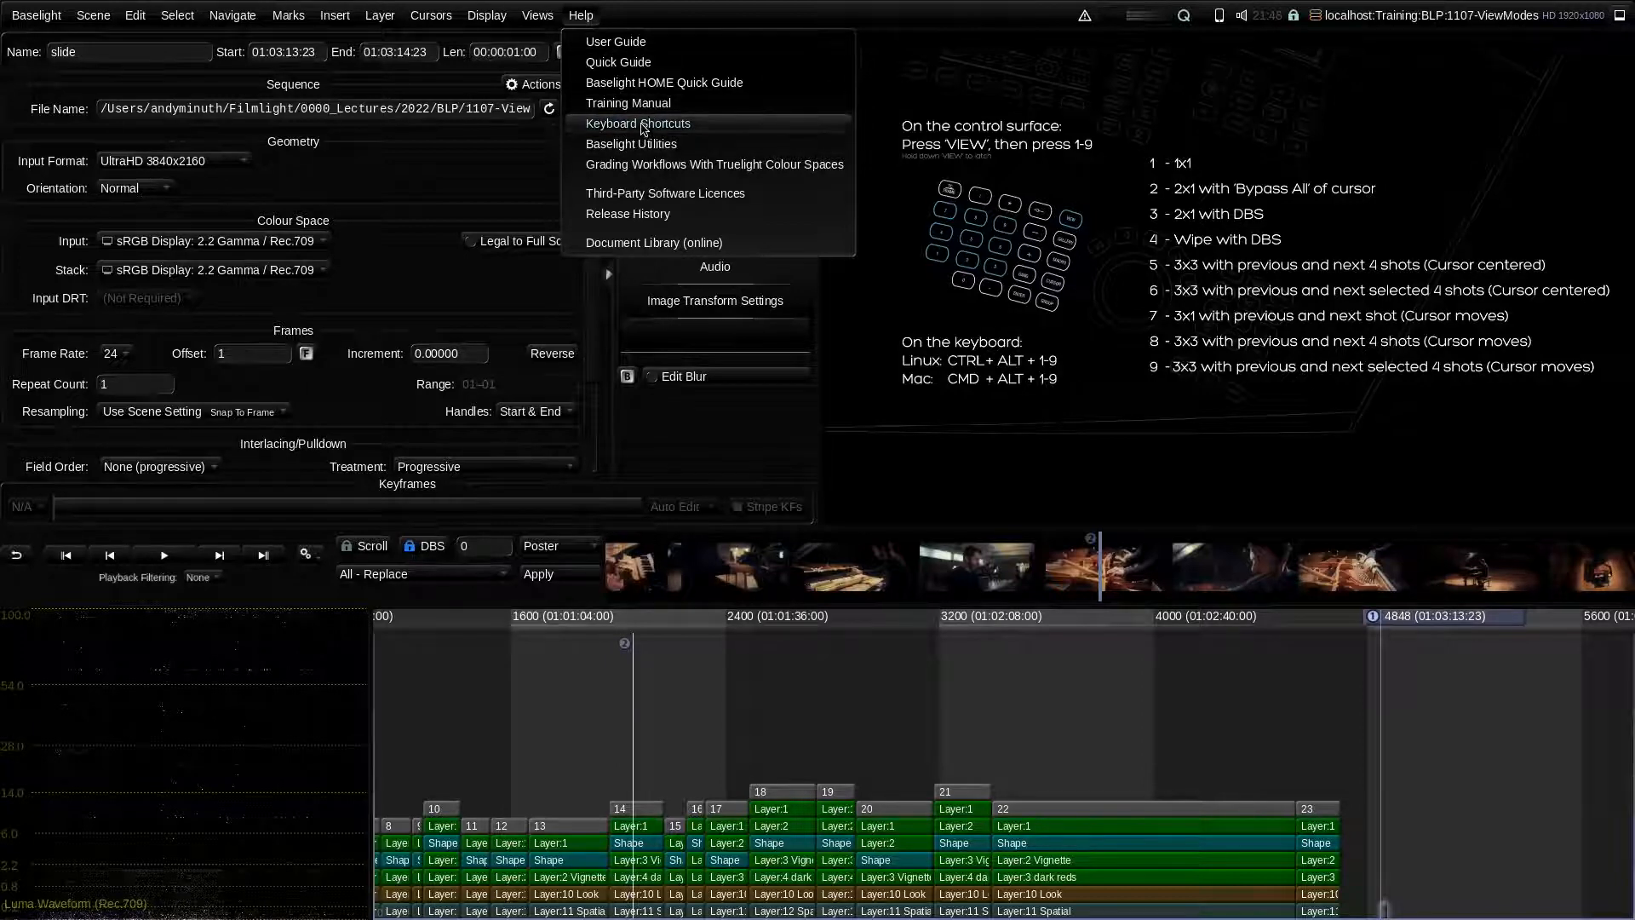
Step: Open the Keyboard Shortcuts PDF in Preview to see Cursor View Modes
{"action": "left_click", "coordinate": [638, 124]}
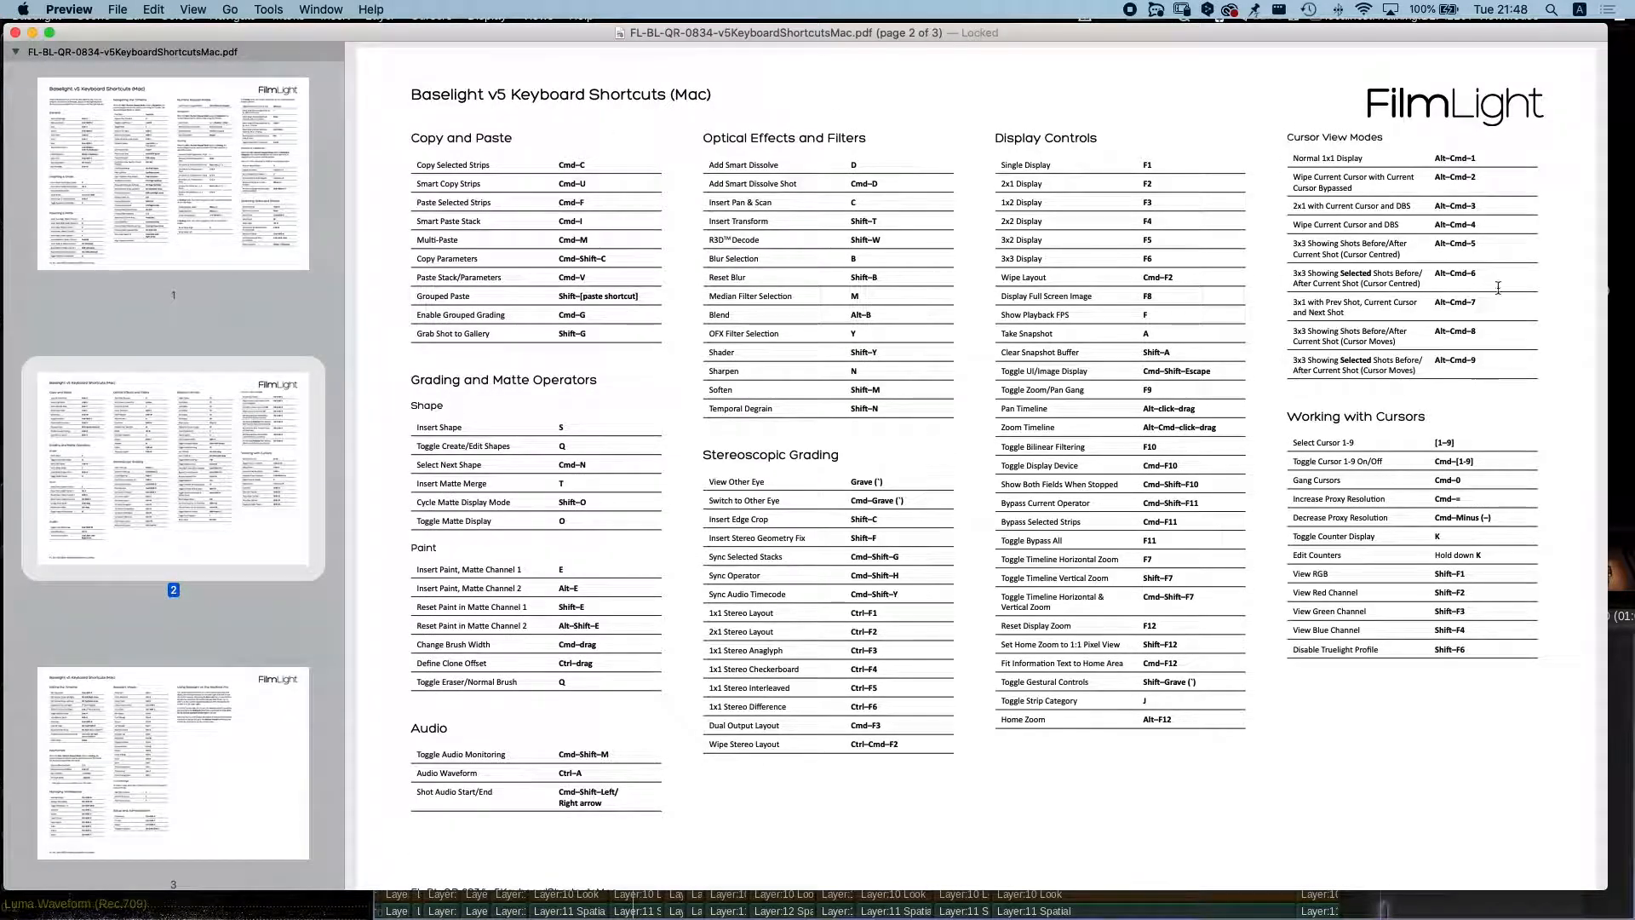
{"action": "mouse_move", "coordinate": [1368, 183]}
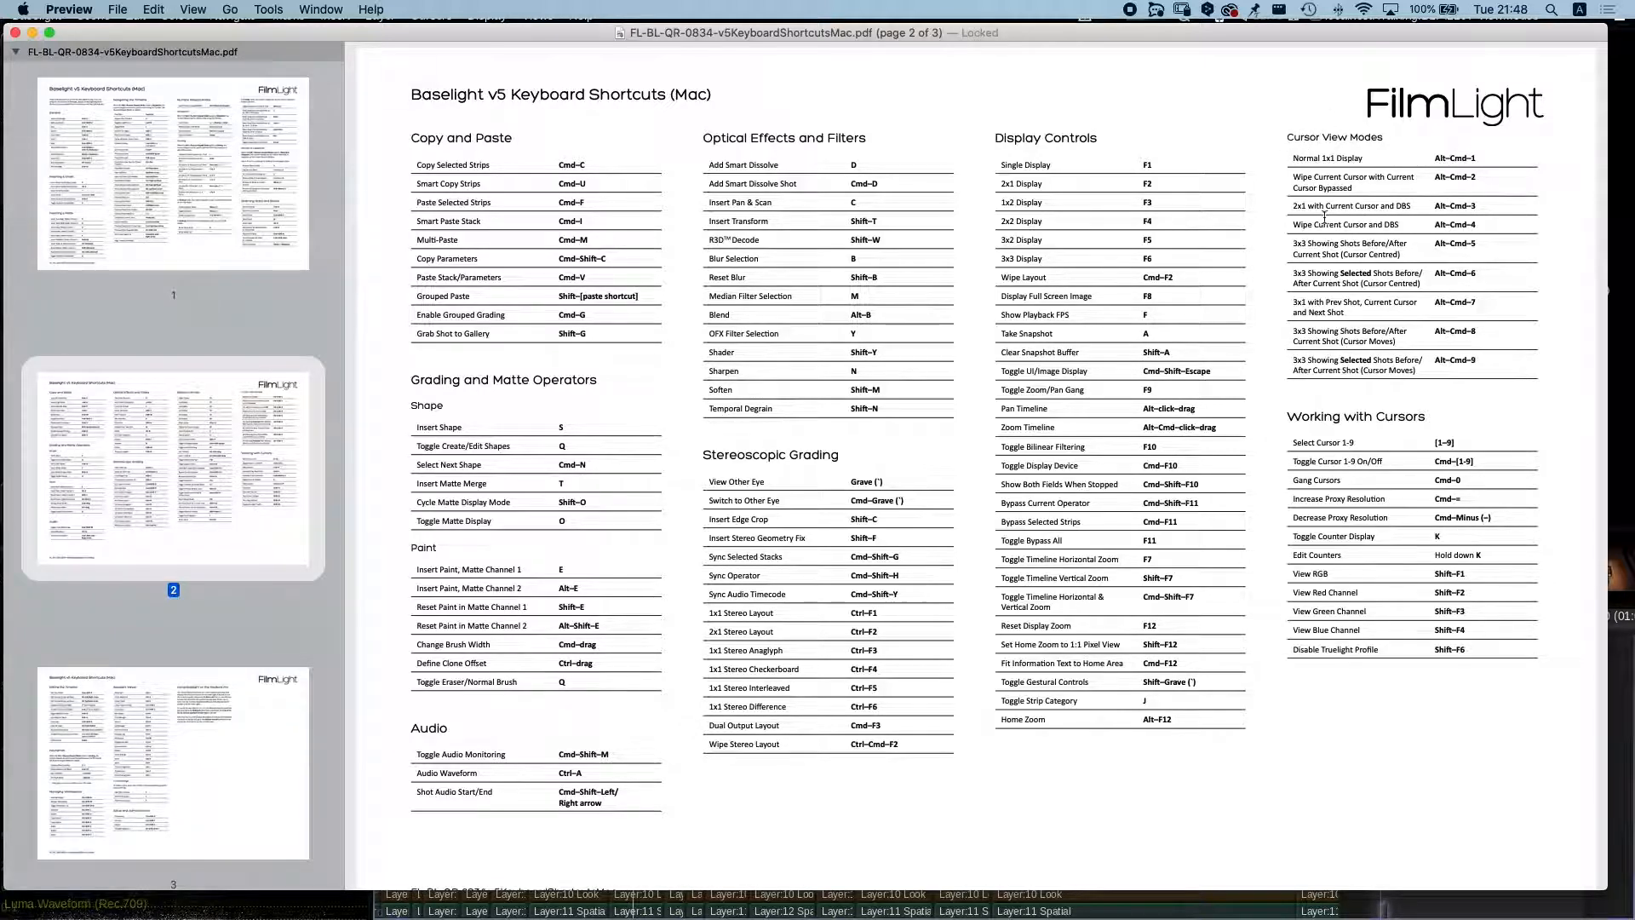
{"action": "mouse_move", "coordinate": [1358, 161]}
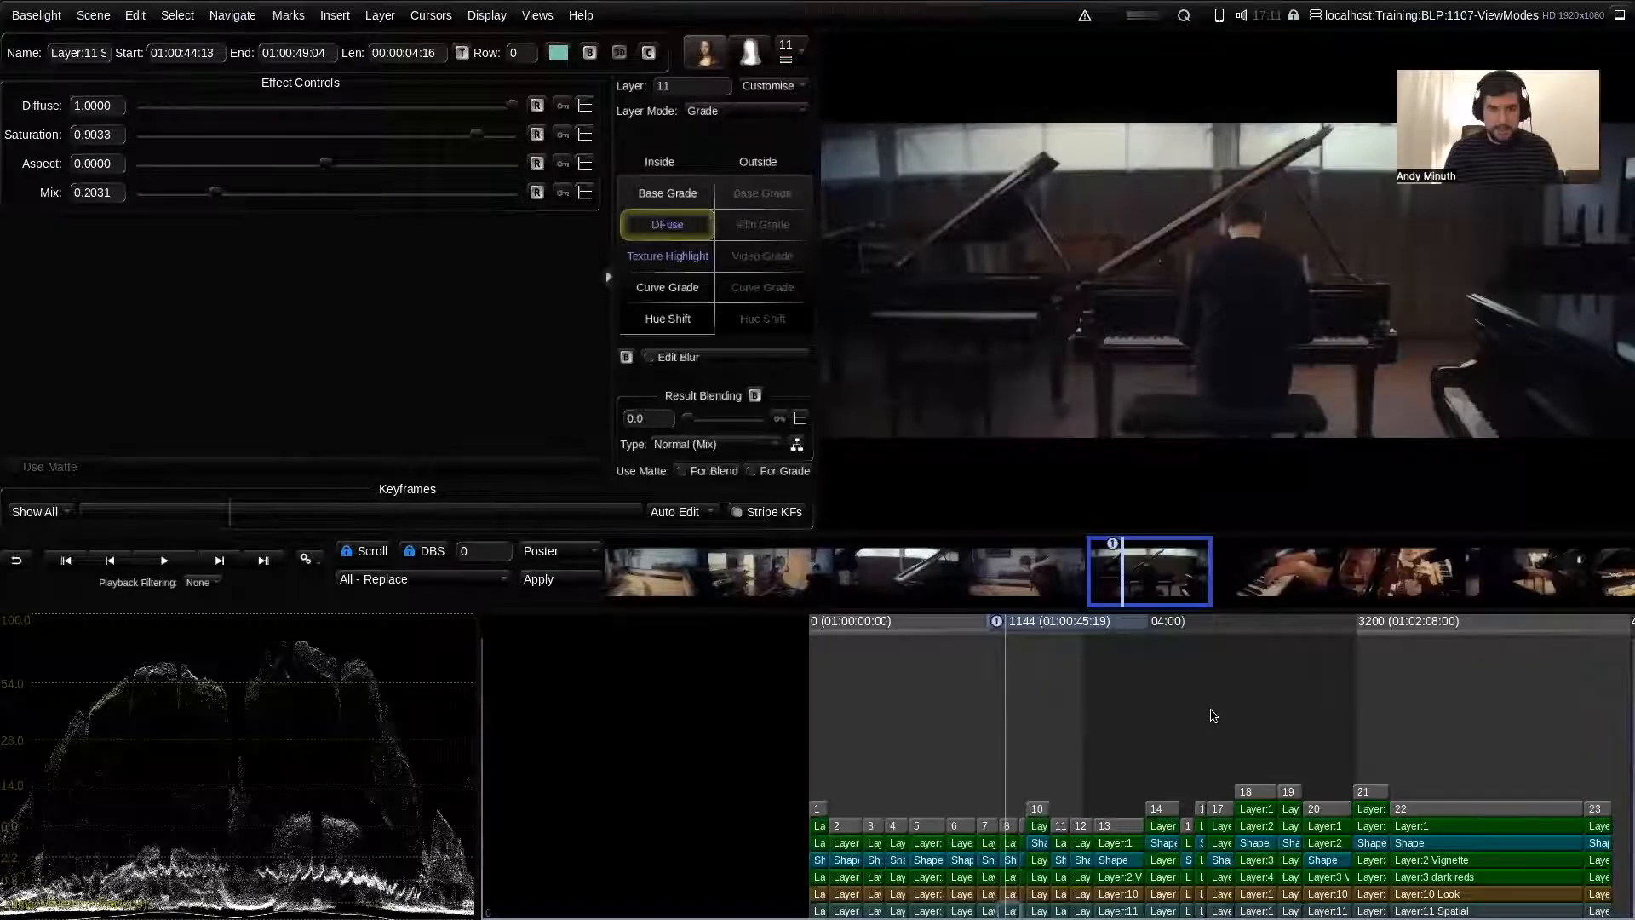
Step: Open the Chalk for Slate button editor from the Baselight menu
{"action": "left_click", "coordinate": [31, 16]}
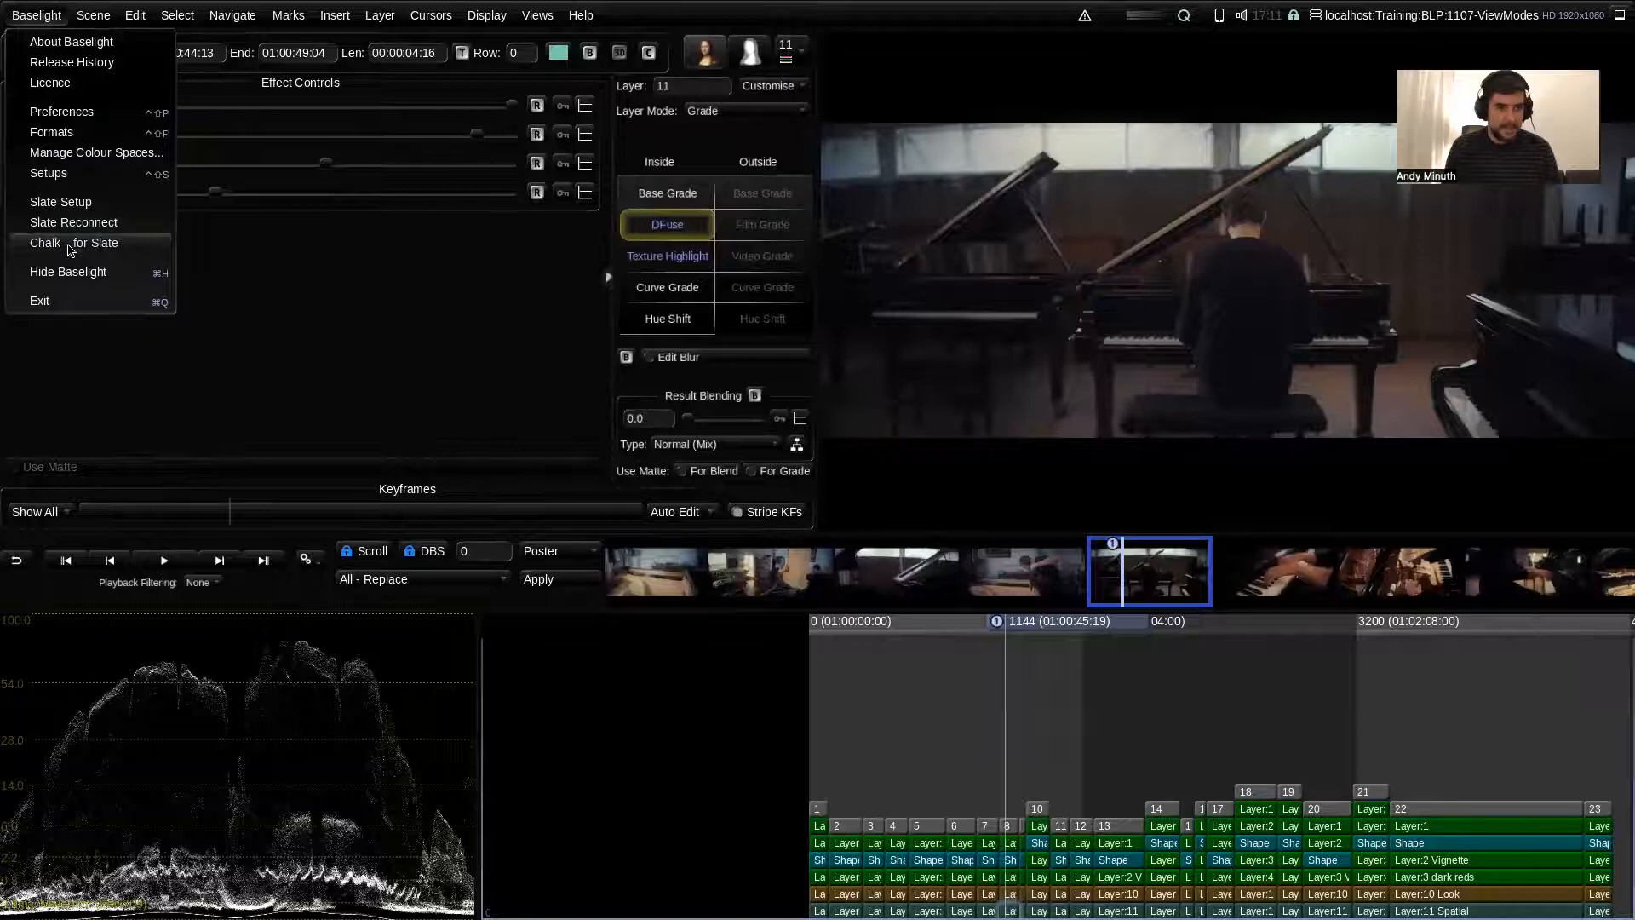
{"action": "left_click", "coordinate": [73, 243]}
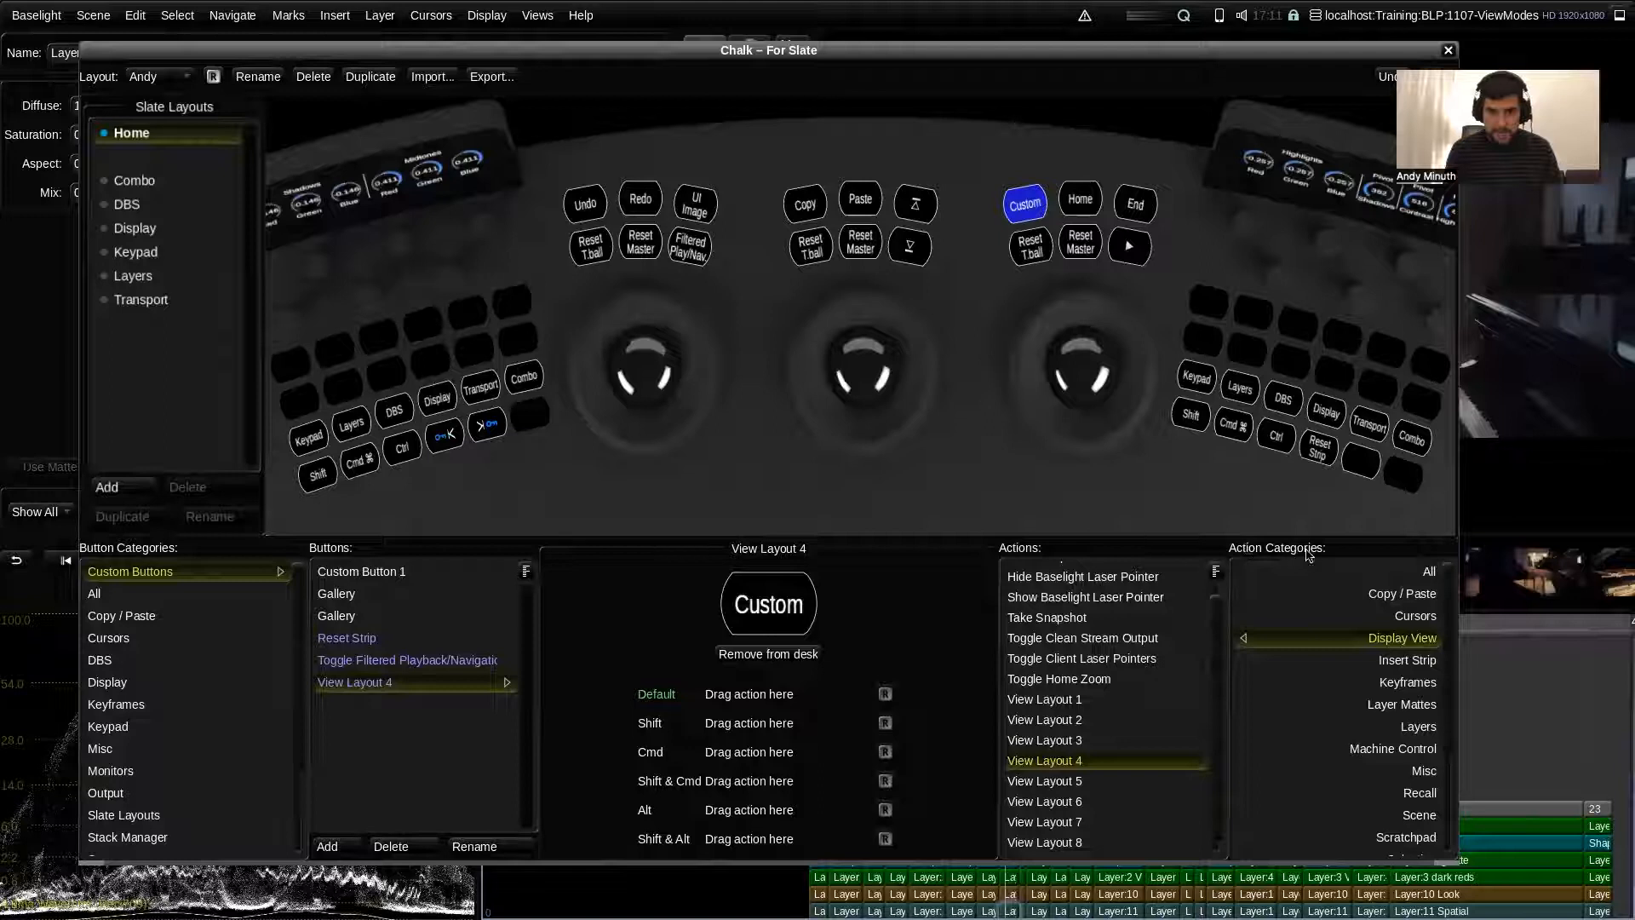
{"action": "mouse_move", "coordinate": [1411, 643]}
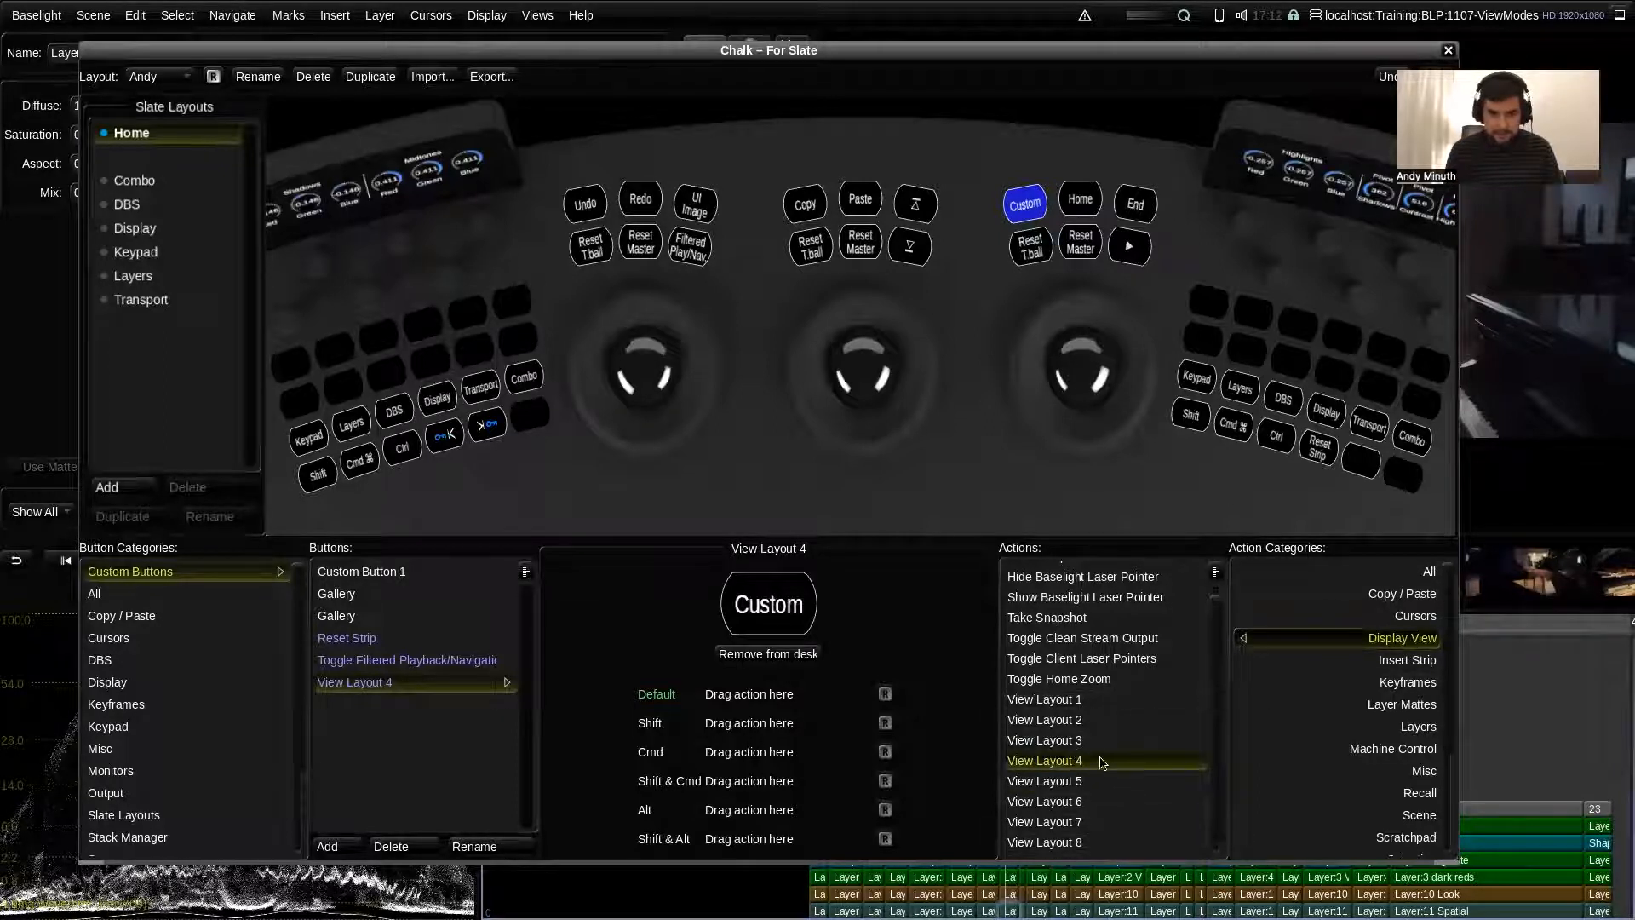
{"action": "mouse_move", "coordinate": [1069, 765]}
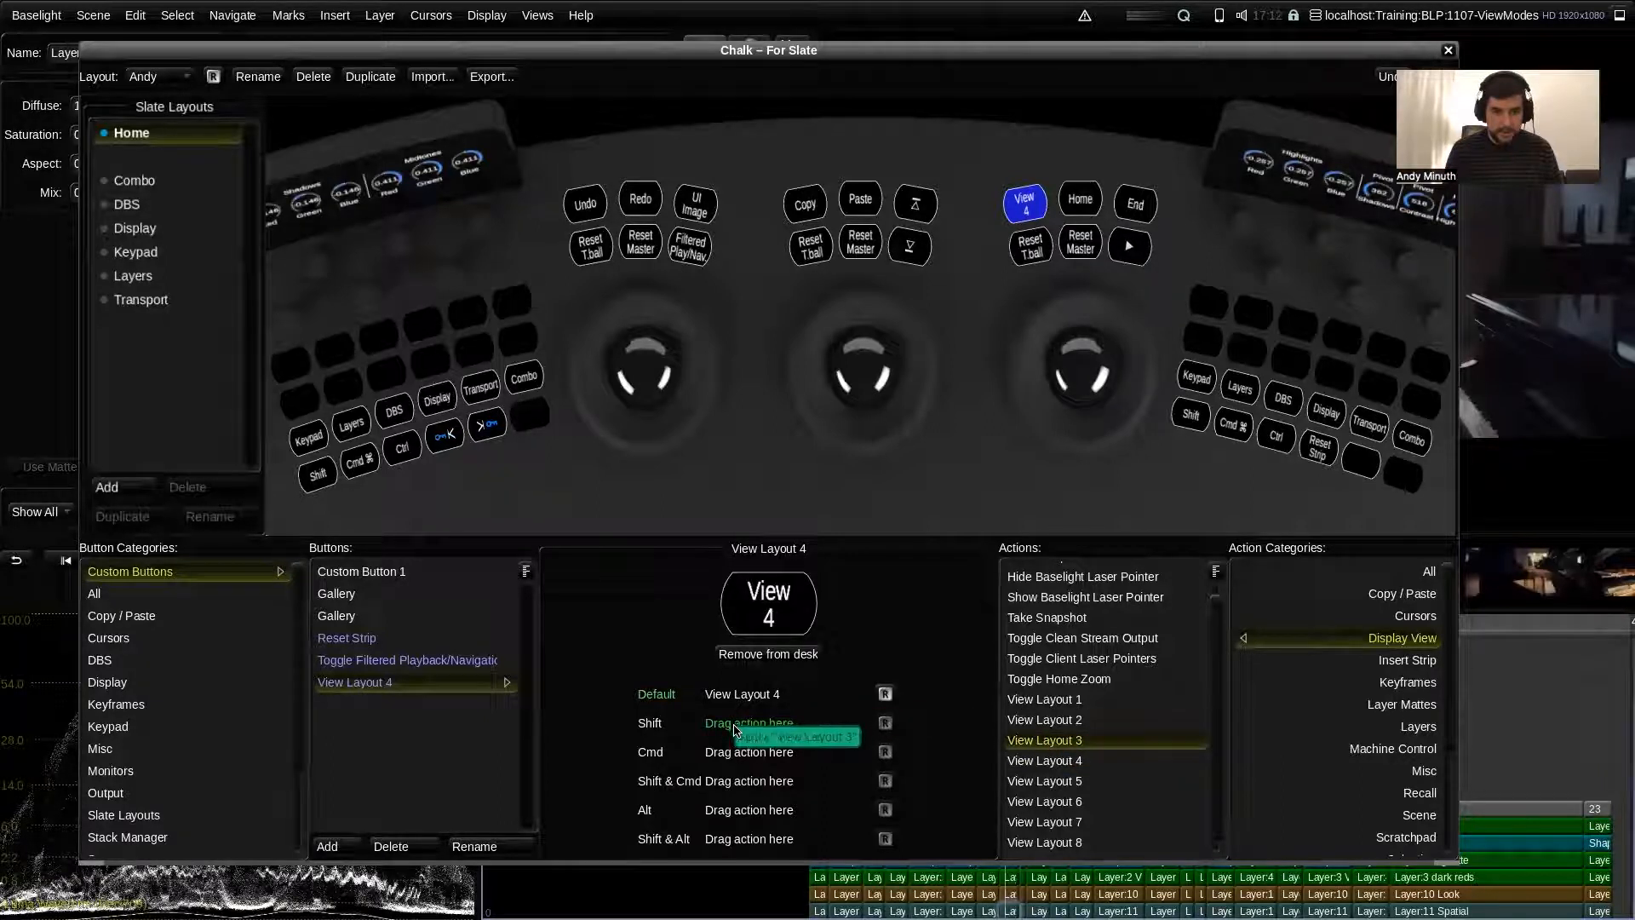
Step: Assign View Layout 3 to the custom button's Shift slot
{"action": "left_click_drag", "start_coordinate": [1042, 739], "coordinate": [752, 723]}
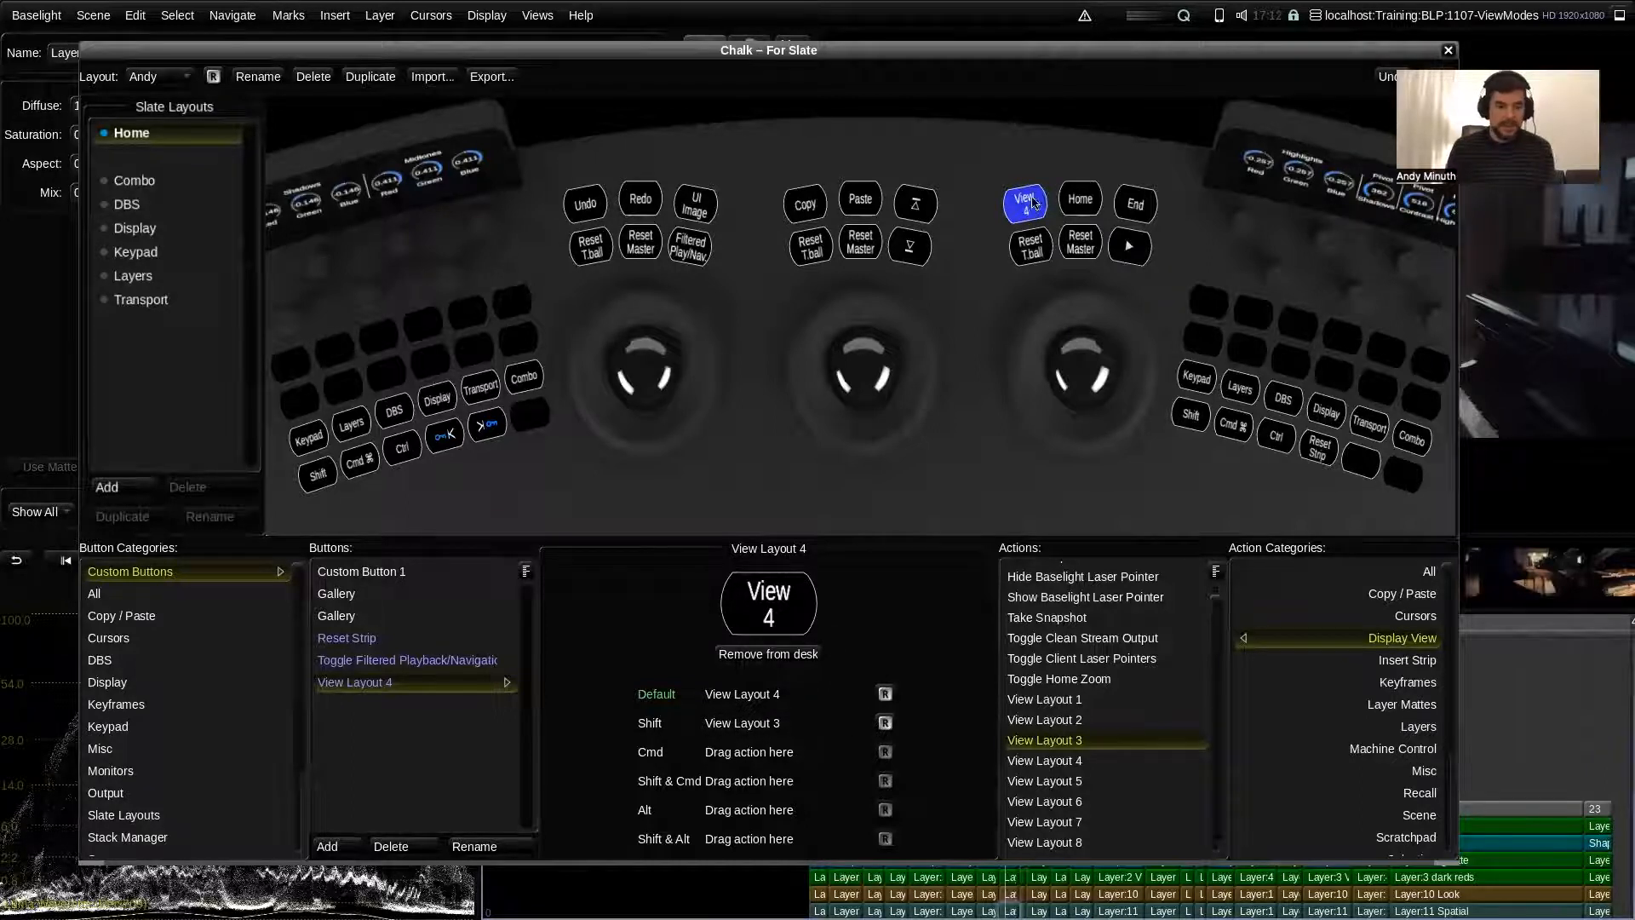
{"action": "mouse_move", "coordinate": [1029, 209]}
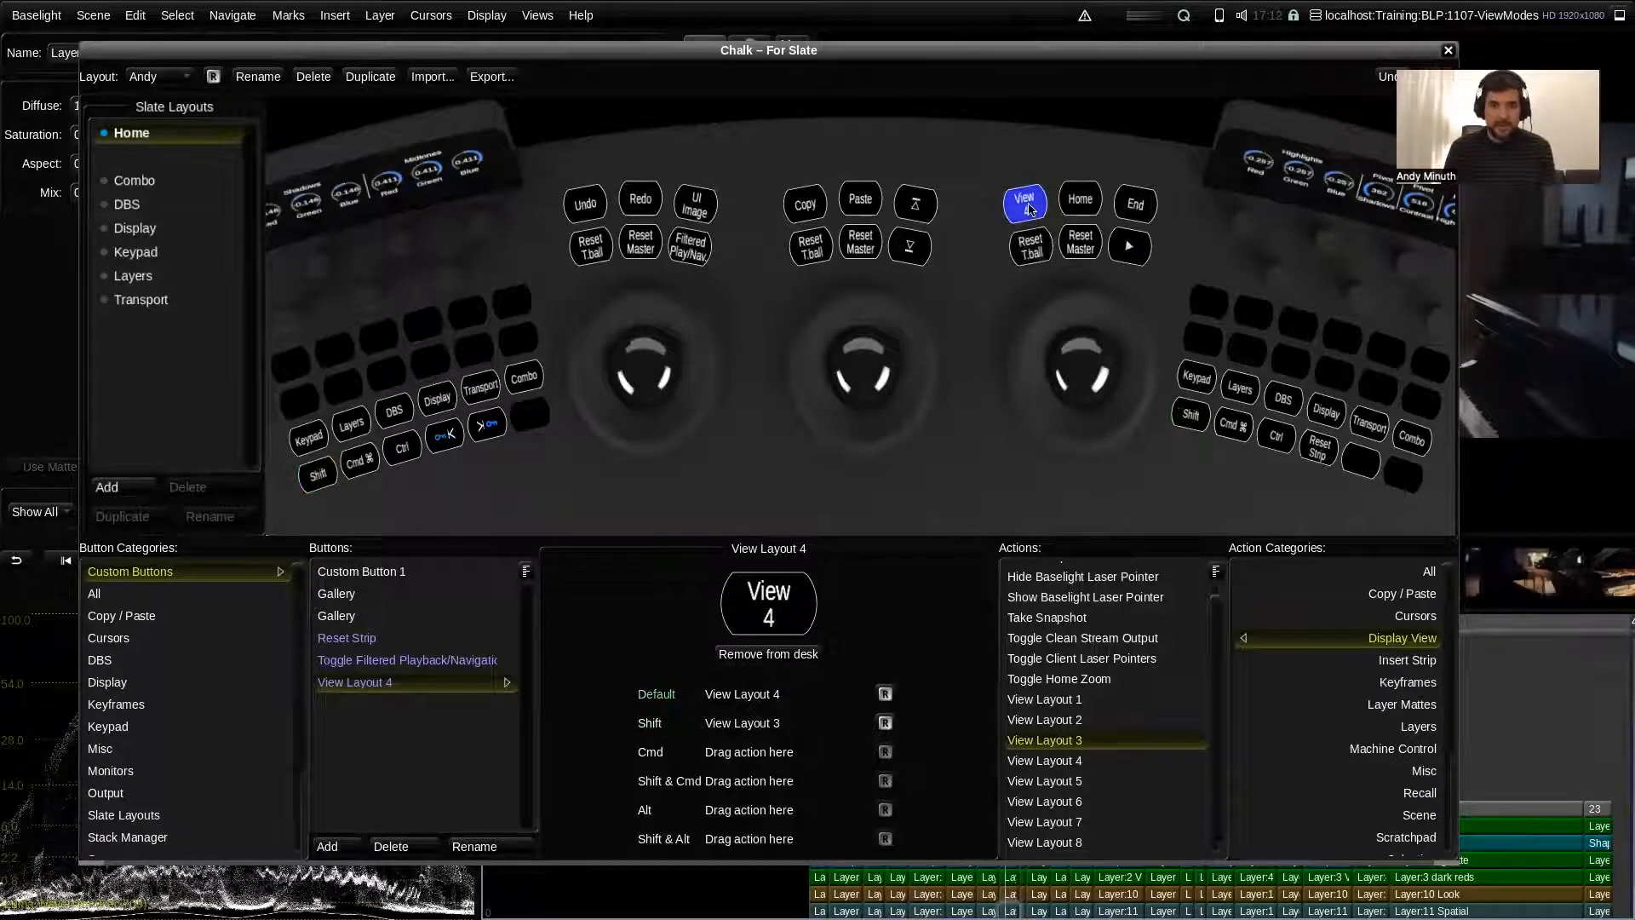